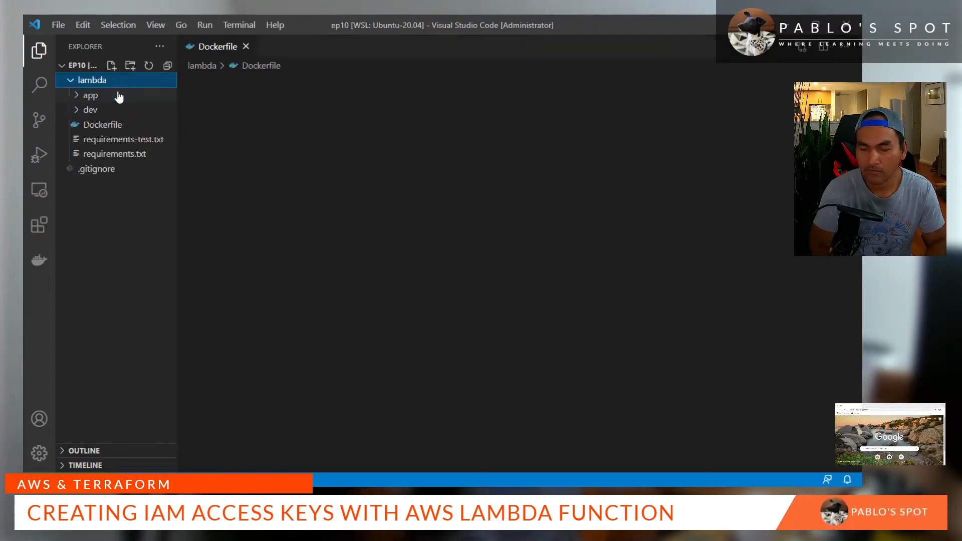
Step: Write the multi-stage python:alpine Dockerfile with pip installs, tests, and the lambda_function.handler CMD
click(102, 124)
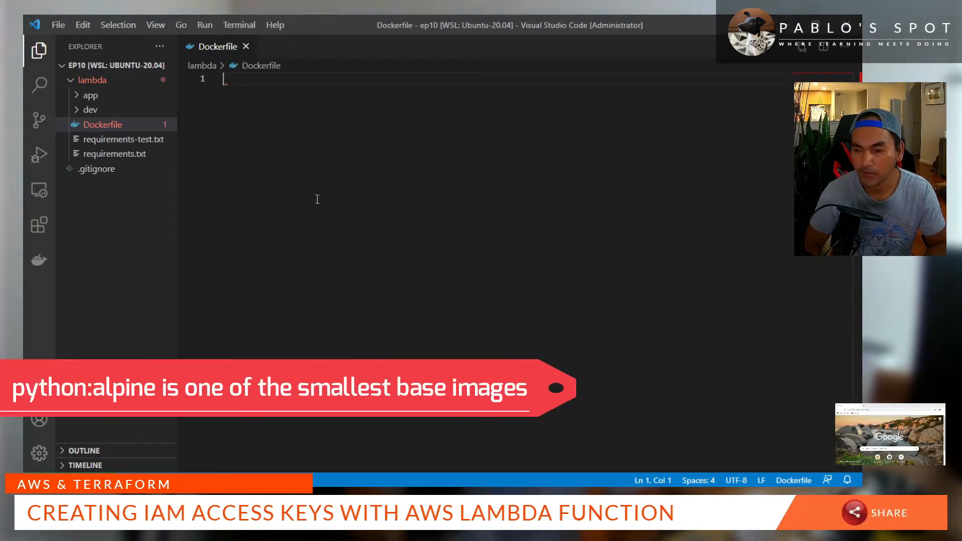
text(FROM python:alpine as base)
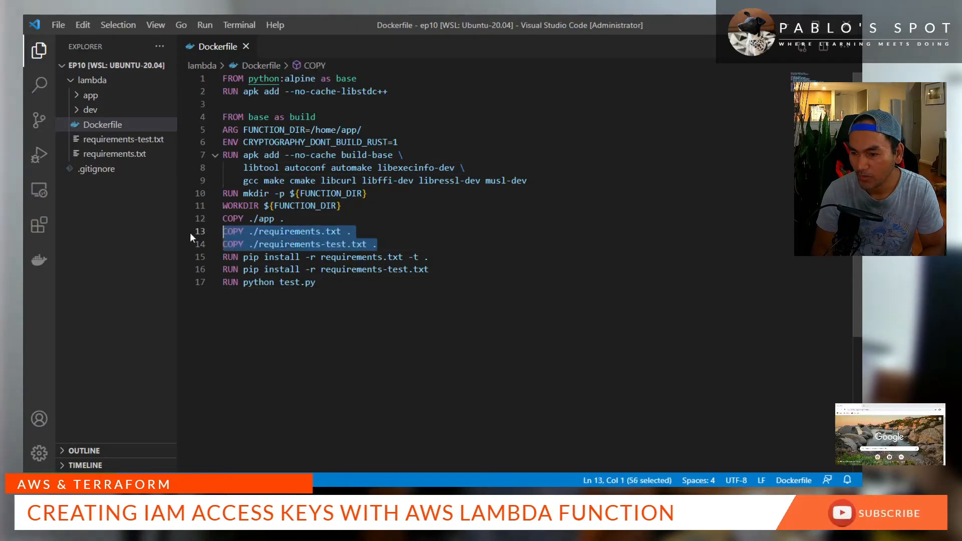
mouse_move(312, 243)
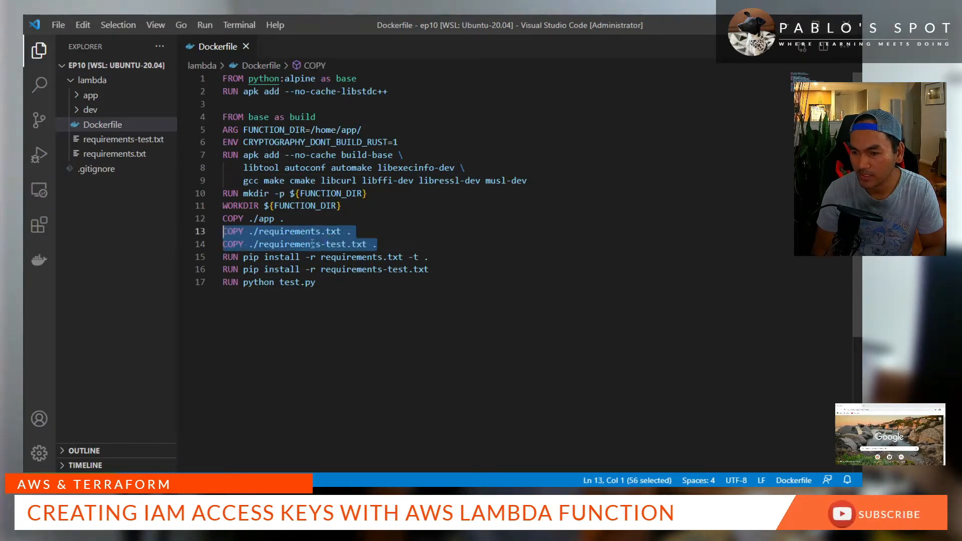
click(372, 244)
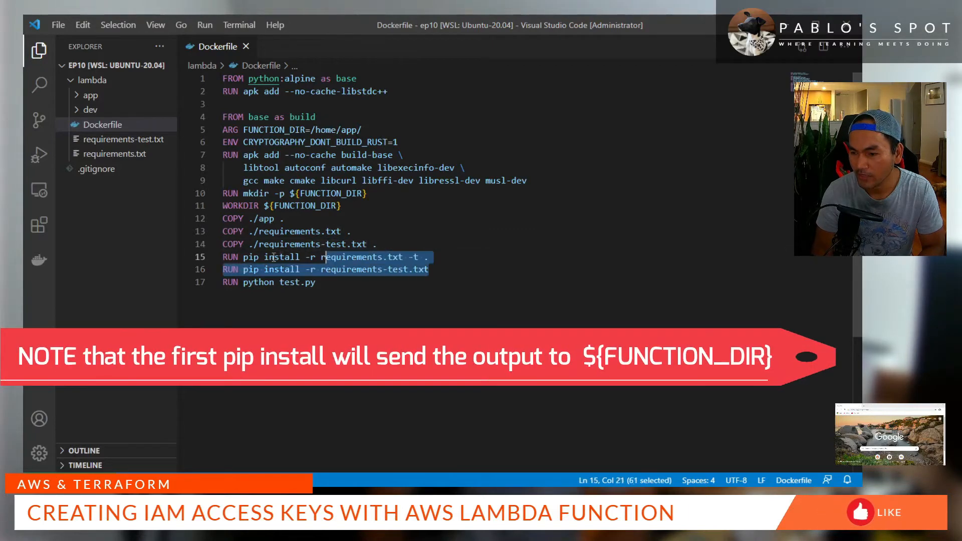
click(359, 268)
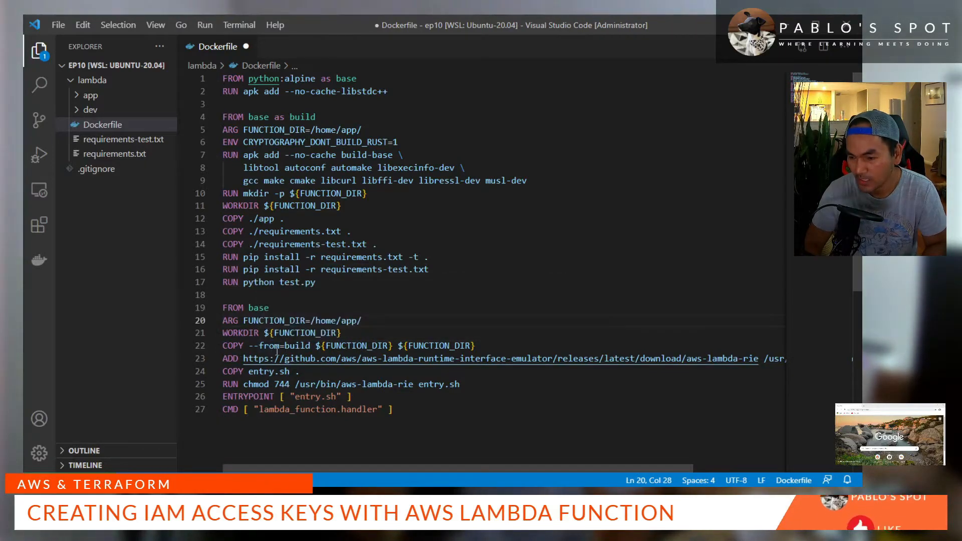
mouse_move(368, 225)
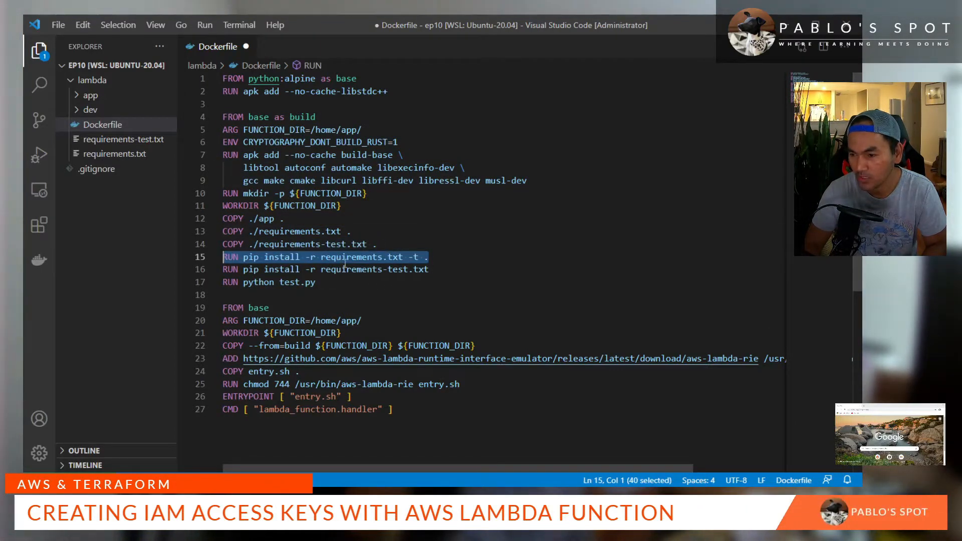
click(283, 282)
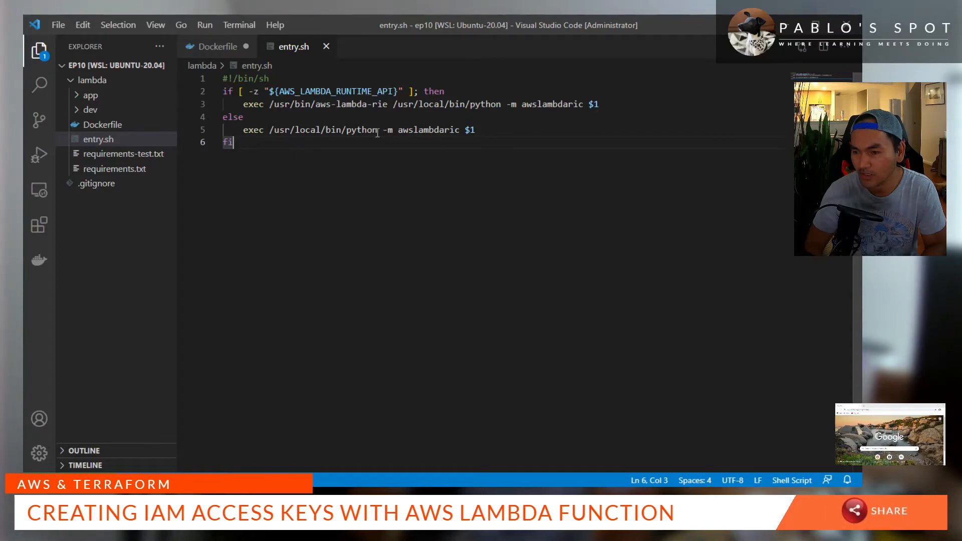
Step: Adjust the handler reference in the Dockerfile CMD line and save it
click(216, 46)
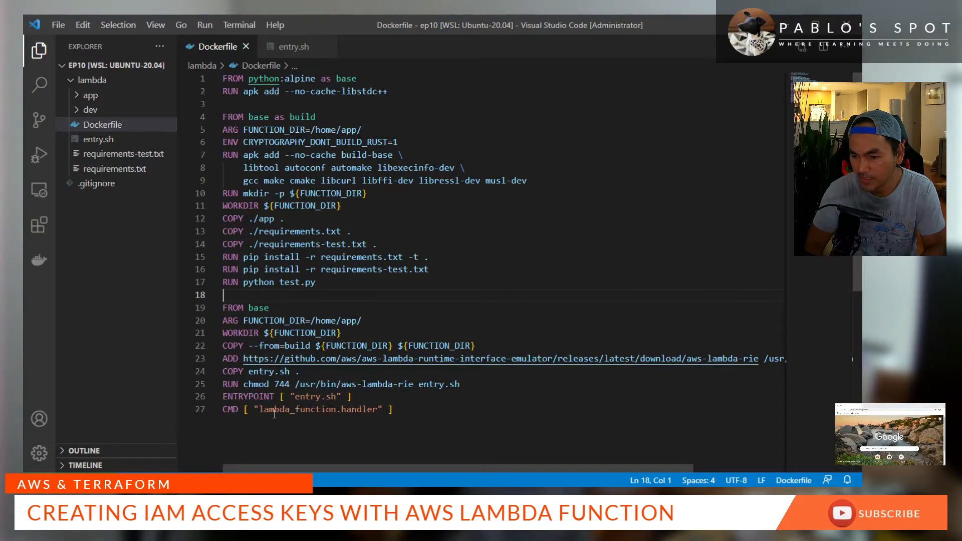
double_click(294, 408)
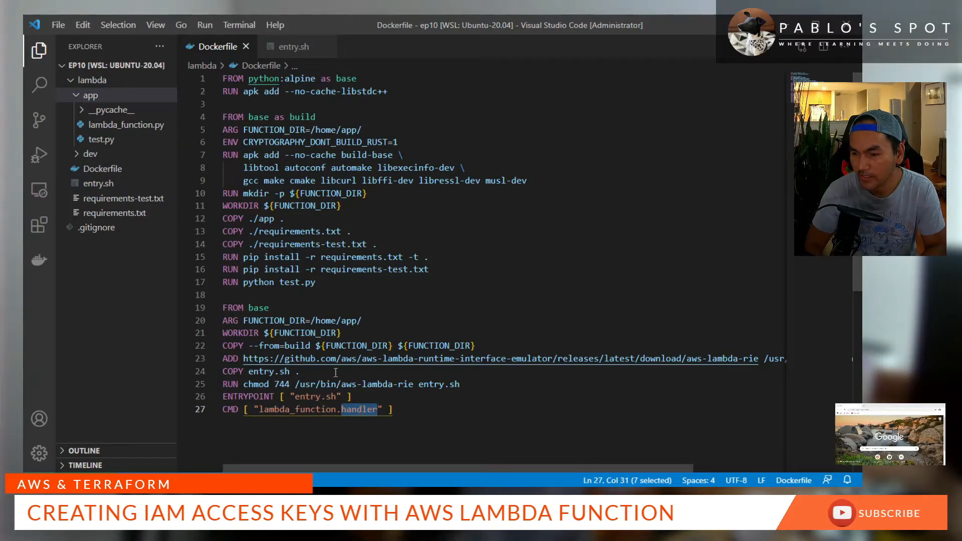
mouse_move(414, 314)
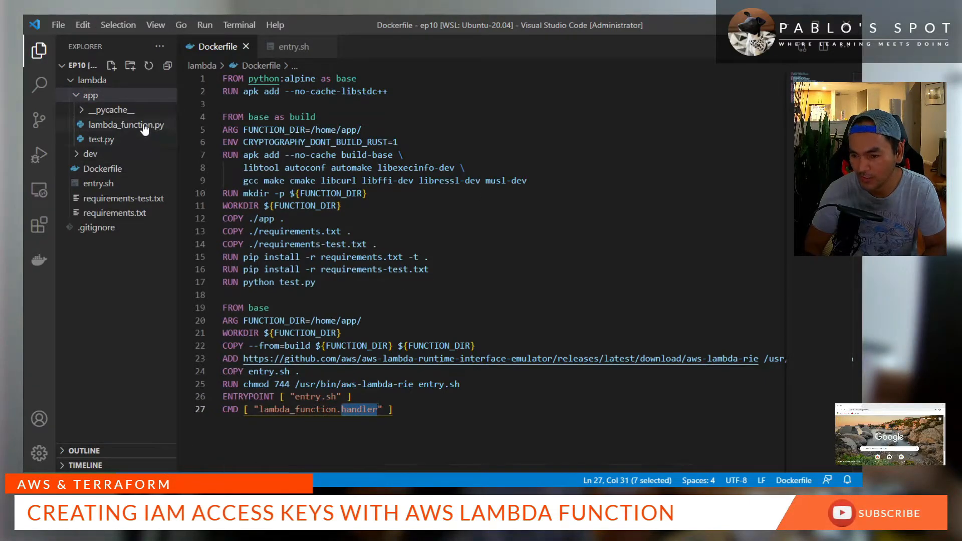
click(305, 231)
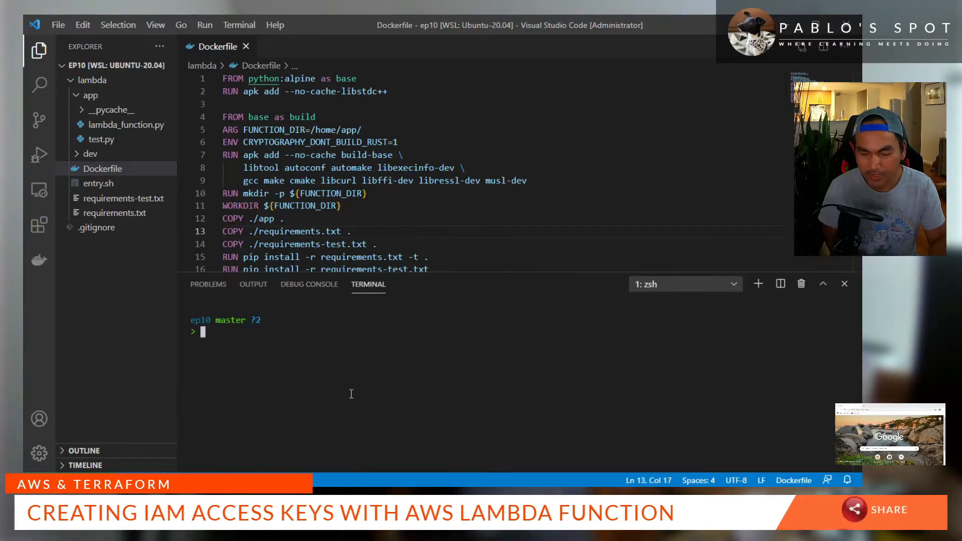
Step: Move the terminal into the lambda folder
text(cd lambda)
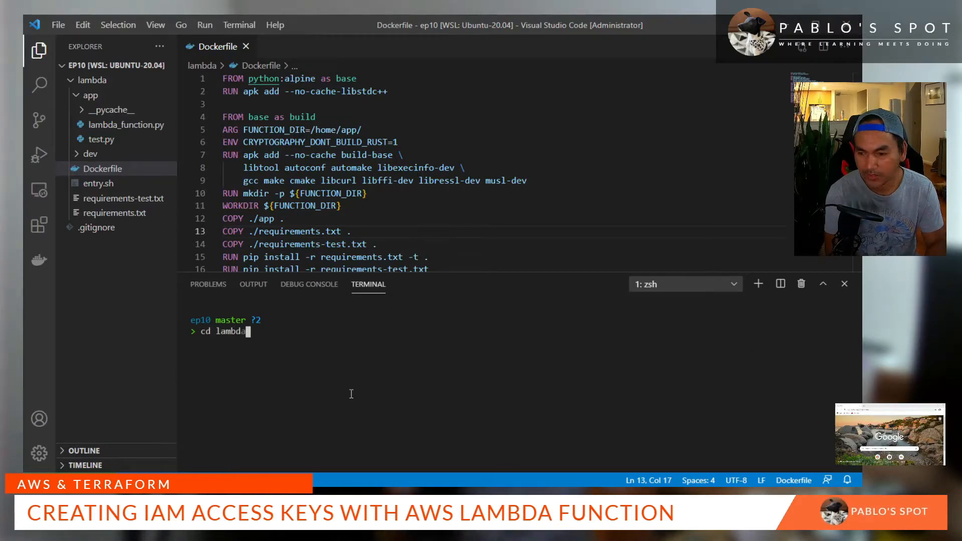
key(Return)
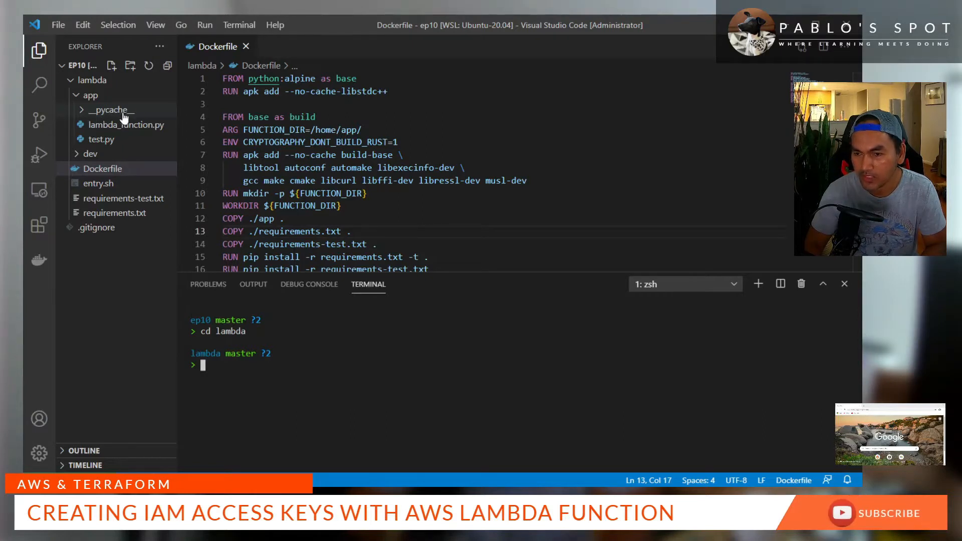
mouse_move(101, 116)
text(**/__py)
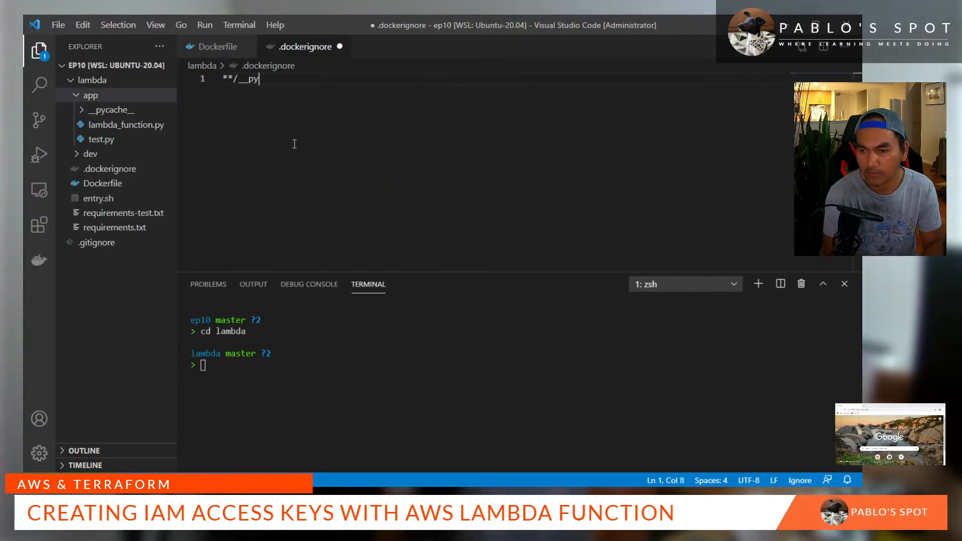
Step: Build the access-key-generator image with DOCKER_BUILDKIT=1, rerunning after the package fix
click(219, 46)
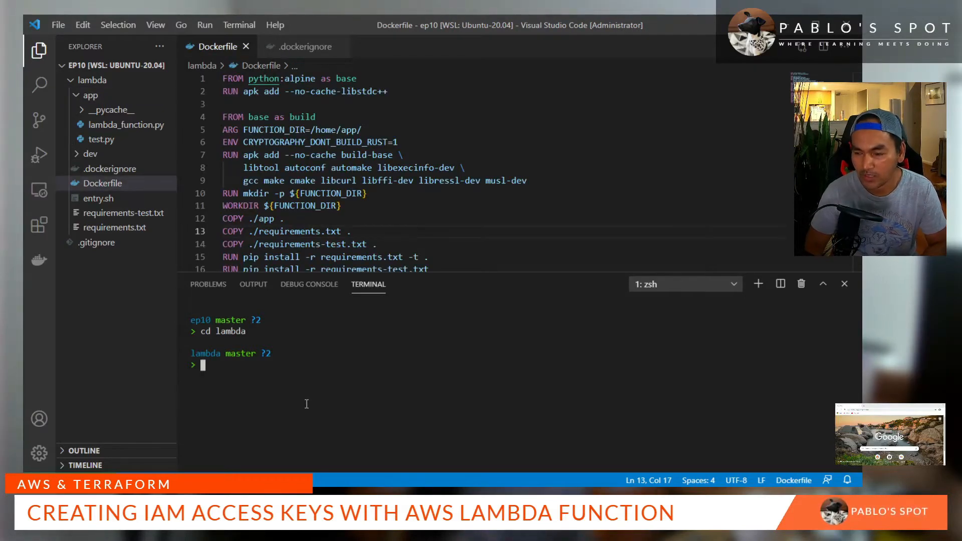
text(DOCKER_BUILDKIT=1 docker build . -t access-key-generator)
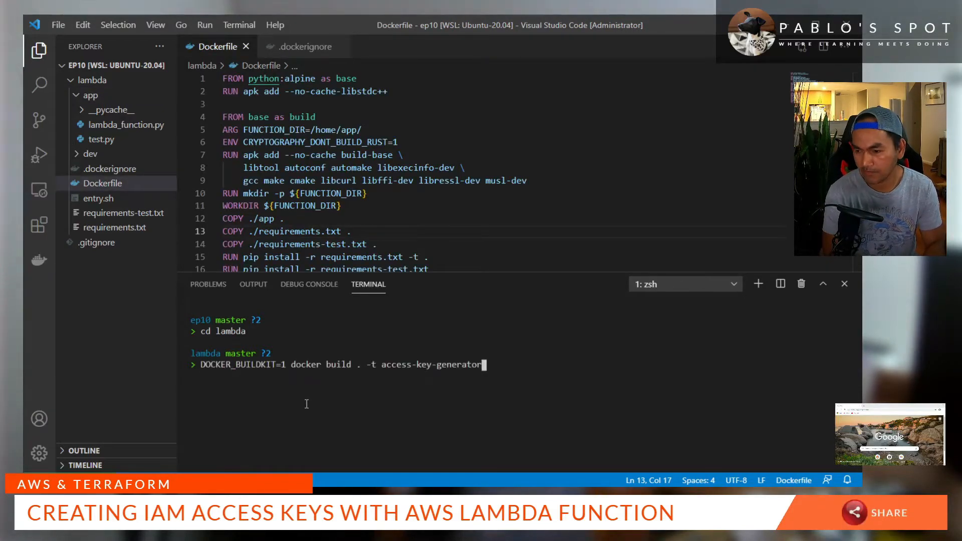
key(Return)
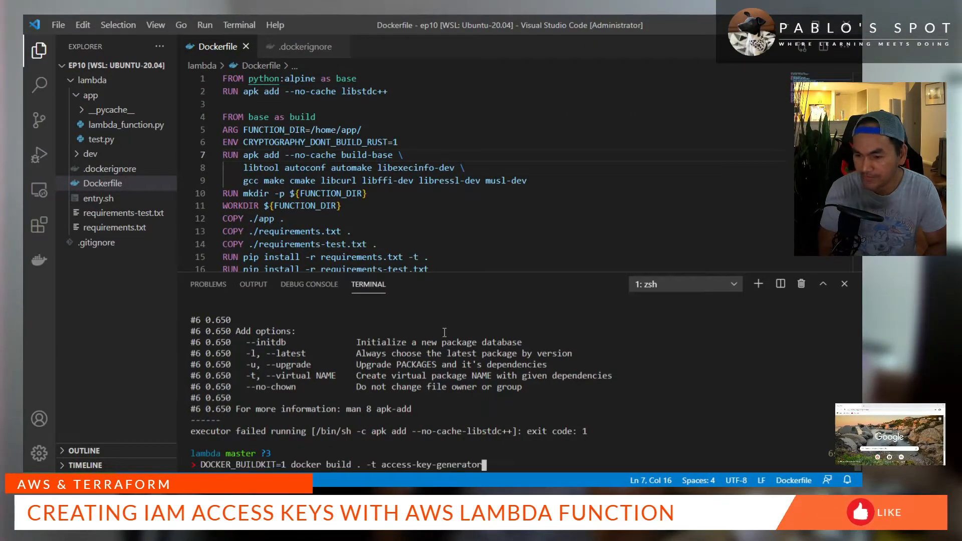
key(Return)
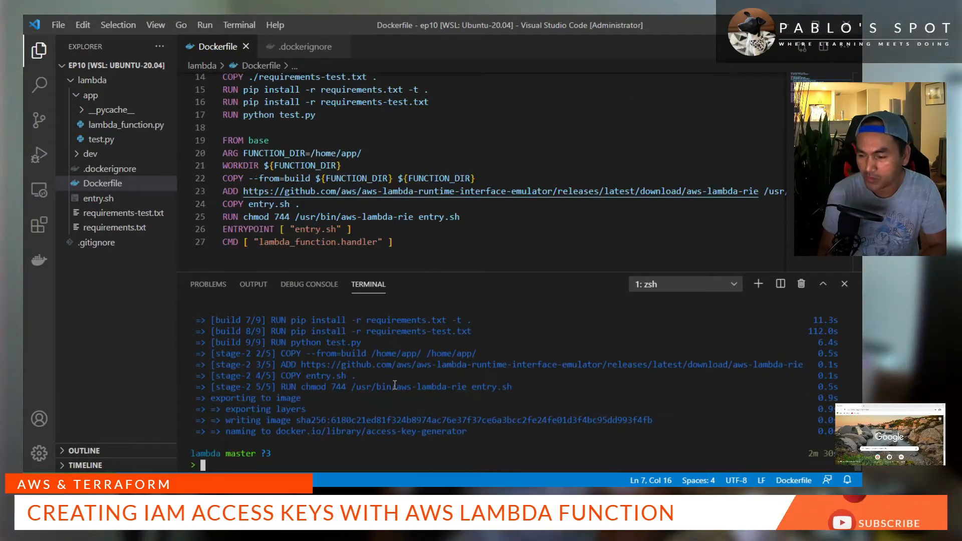
Step: List the access-key-generator image and run the container with port 8080 published
text(docker images a)
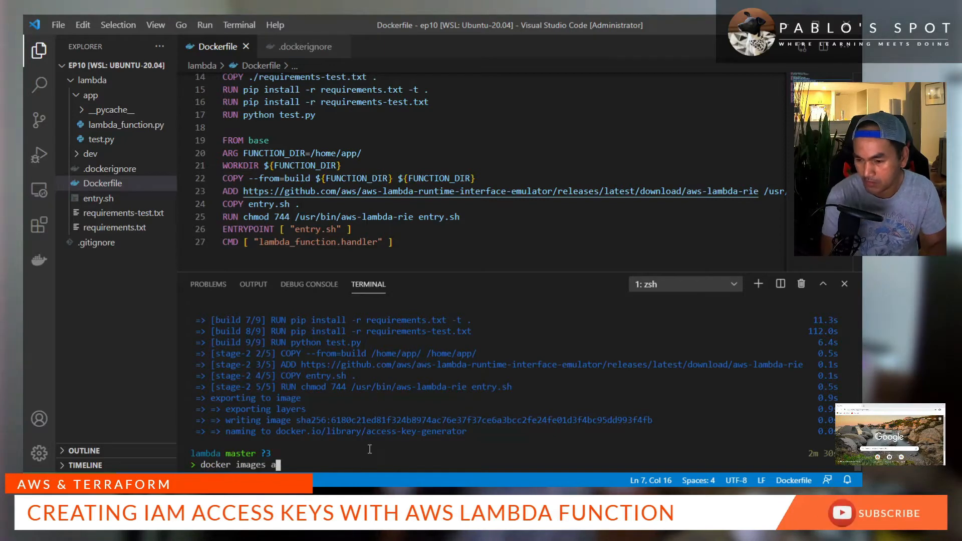
key(Return)
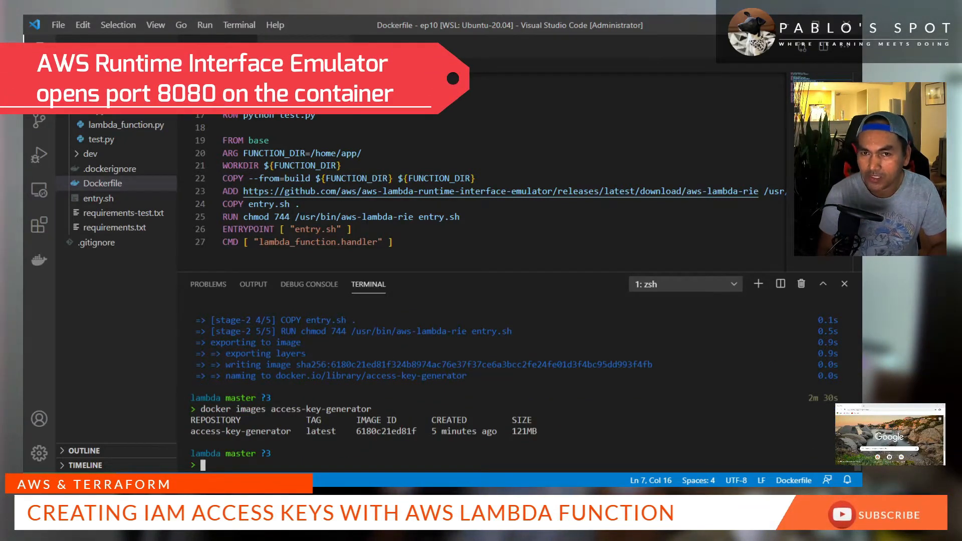
text(docker run -p 8080)
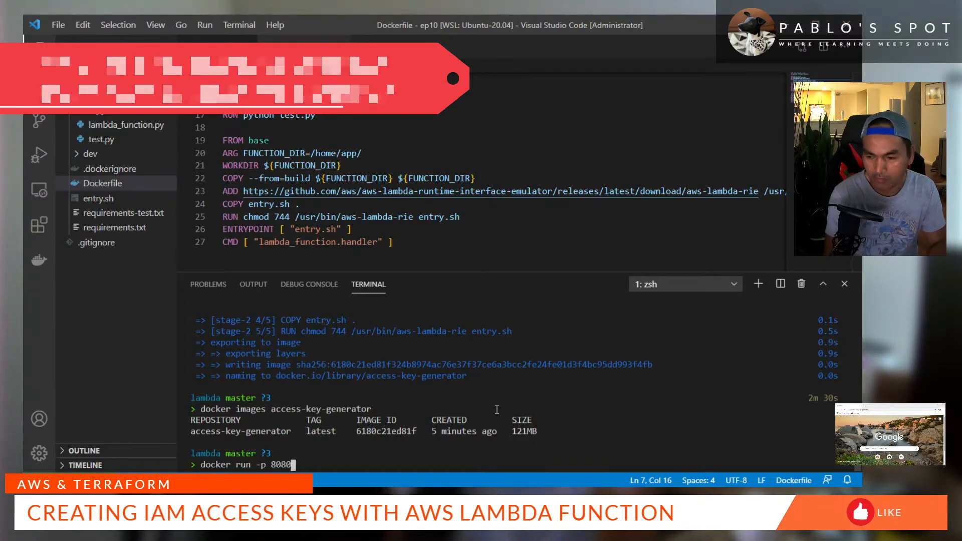
key(Return)
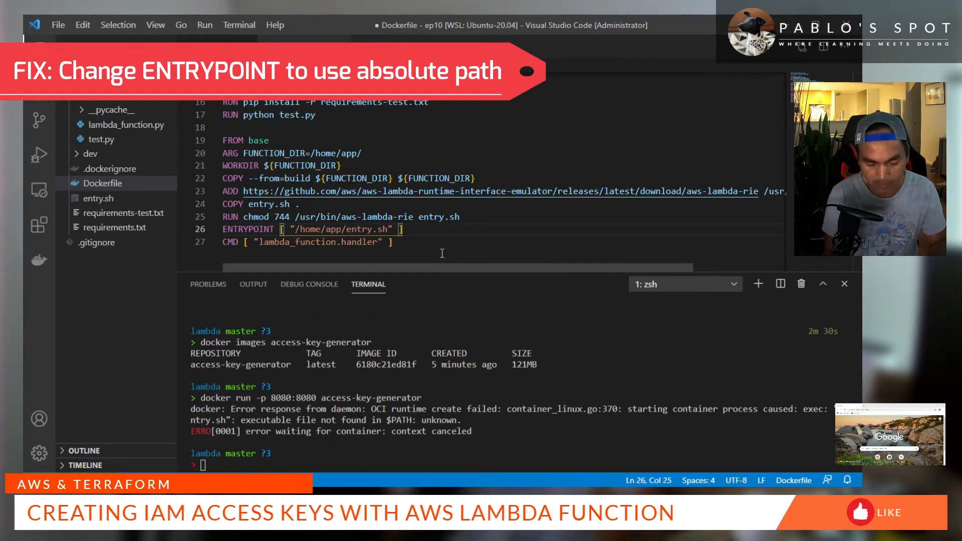
click(40, 50)
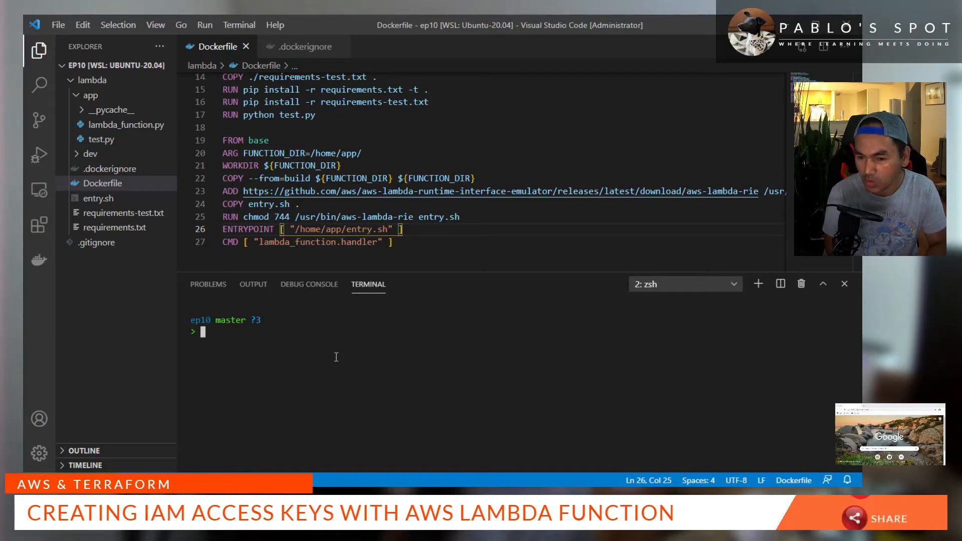
Step: Invoke the local Lambda with a curl POST and add awslambdaric to requirements.txt
text(curl -XPOST http://localhost:8080/2015-03-31/functions/function/invocations -d '{)
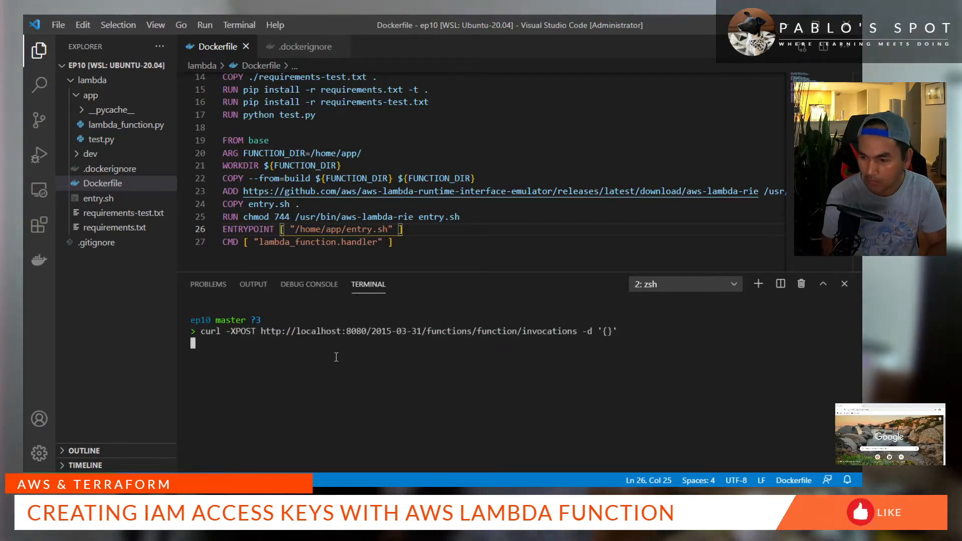
key(Return)
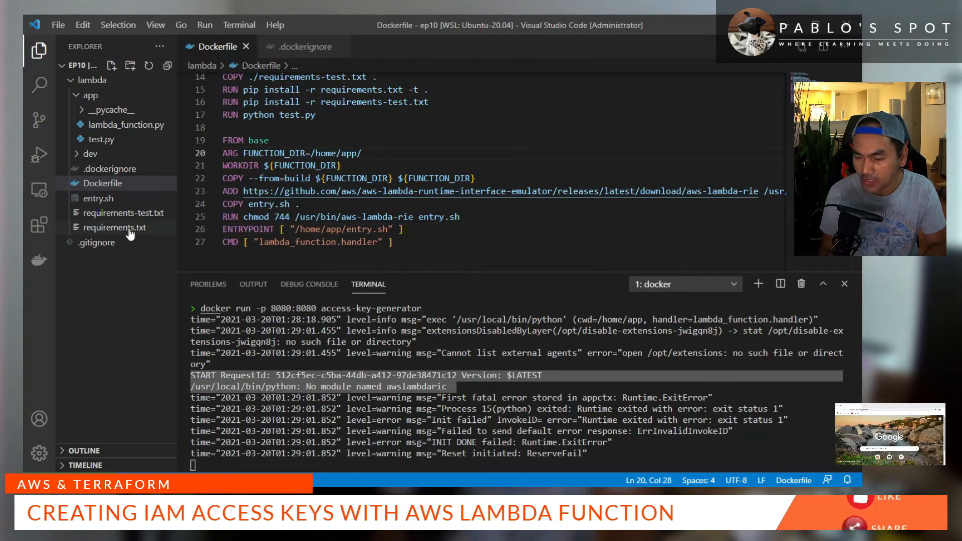
click(114, 227)
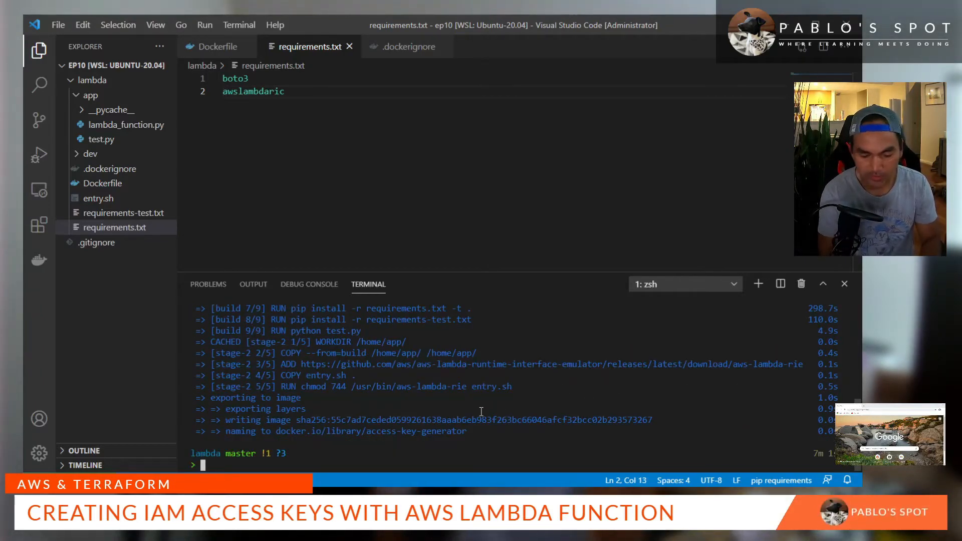
Step: Invoke lambda_function.handler again from the second shell and dismiss the test output
click(733, 283)
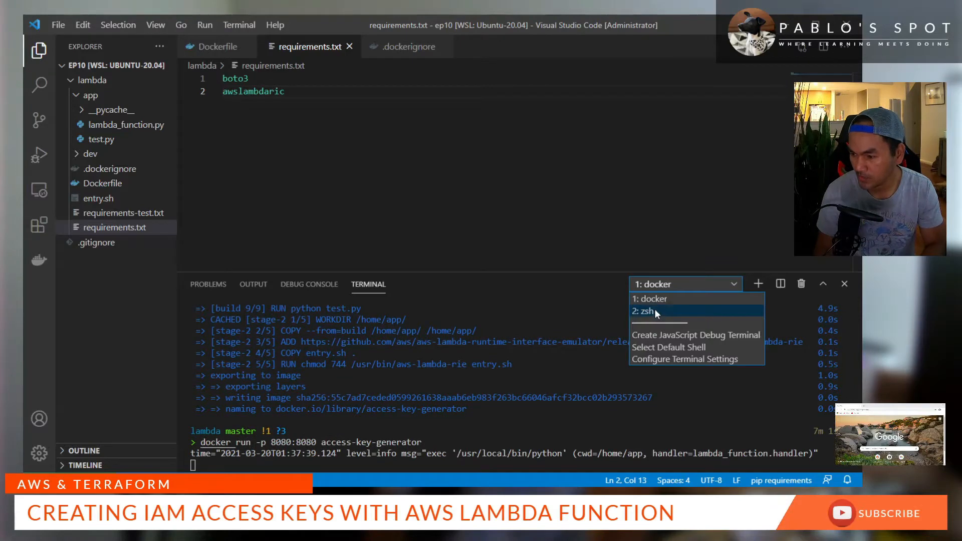
click(643, 311)
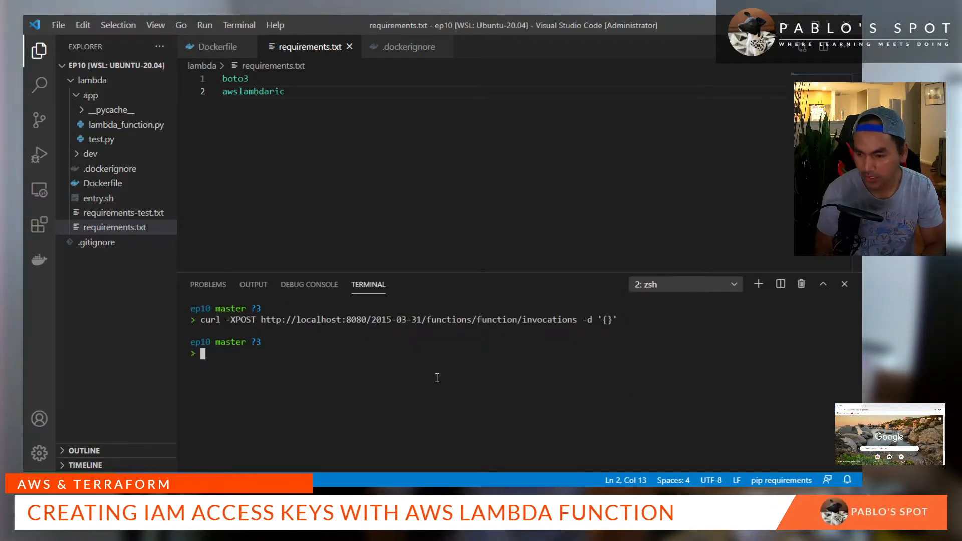
key(Return)
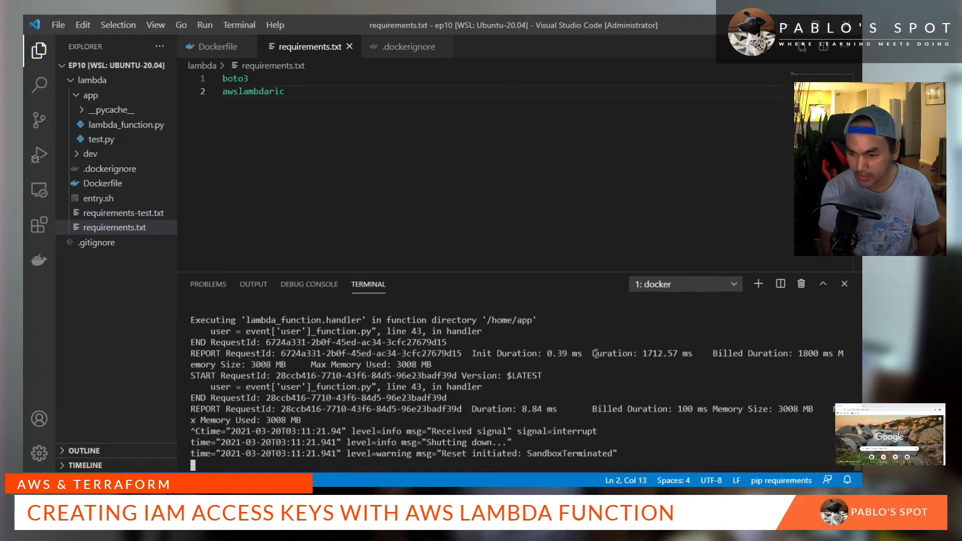
click(843, 283)
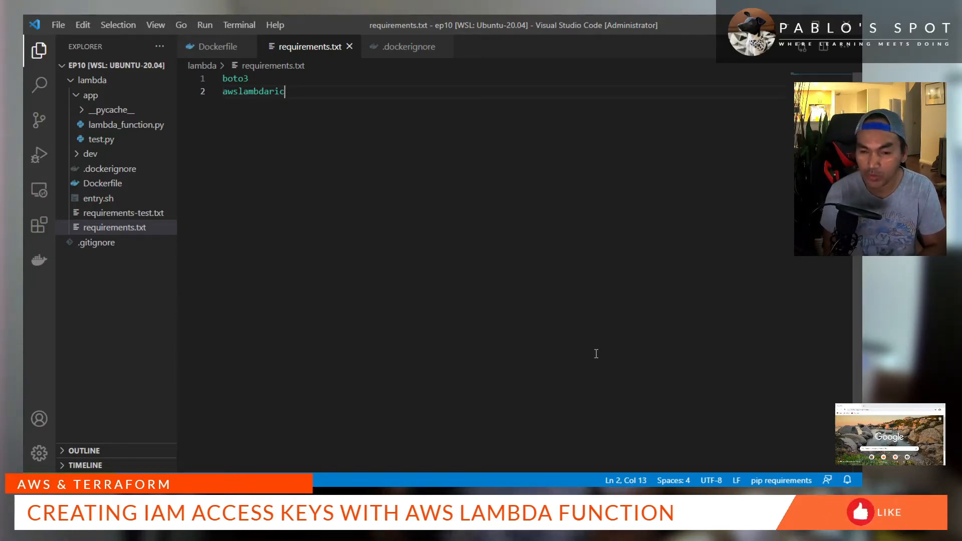
Step: Start build-and-publish-image.sh with the docker build command, image_tag and access-key repository variables
click(112, 67)
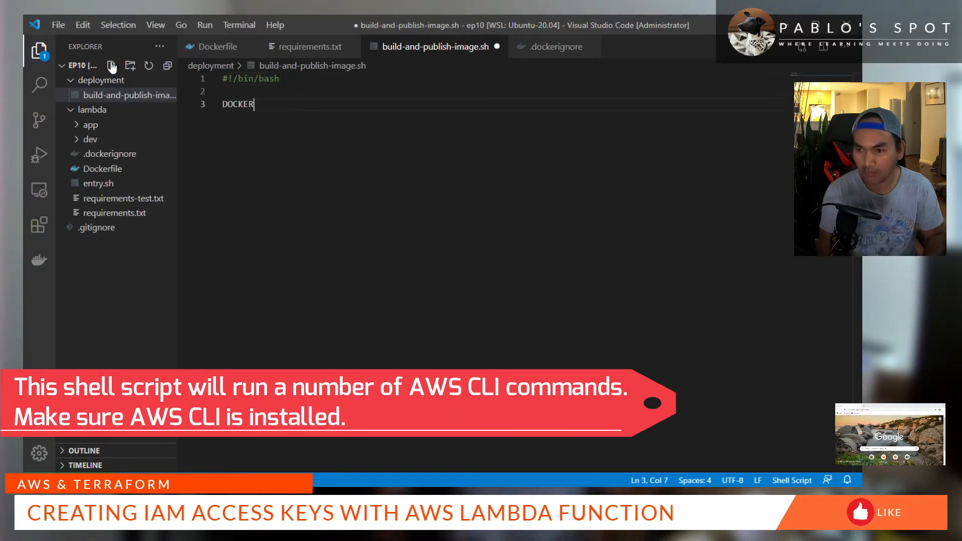
text(_BUILDKIT=1 docker build ../lambda -f ../lambda/Dockerfile)
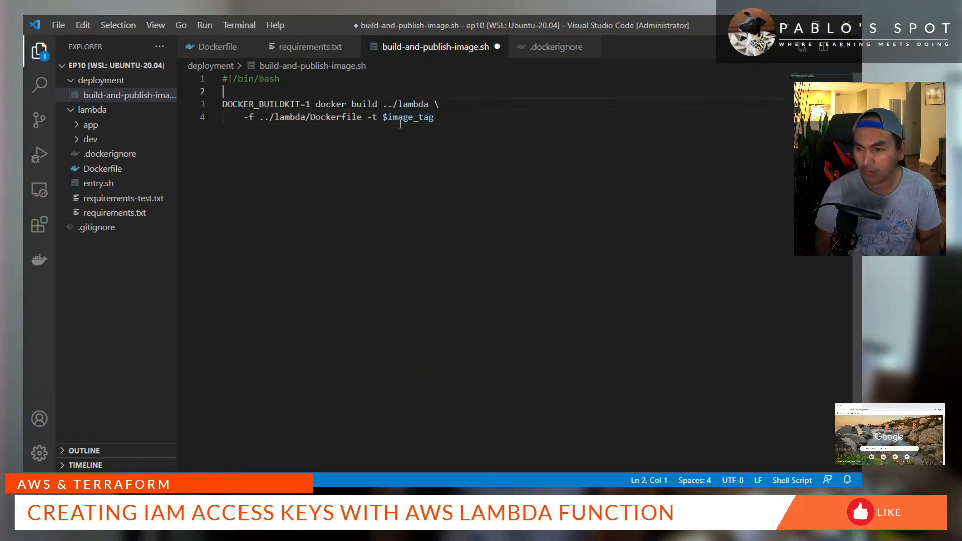
text(image_tag=aws_account_id.dkr.ecr.region.amazonaws.com/repository:tag)
text(region=???)
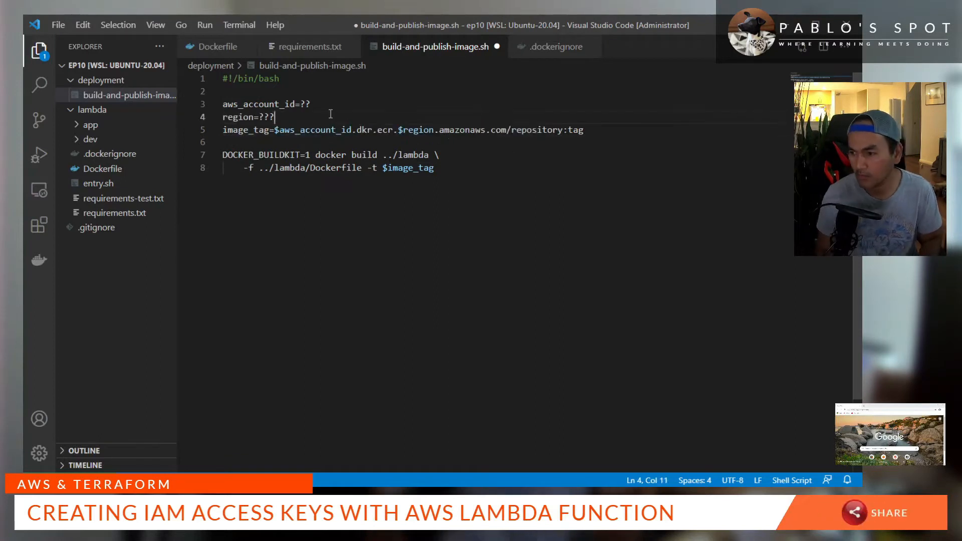
text(repository=access-key-generator)
text(aws ecr create-repository)
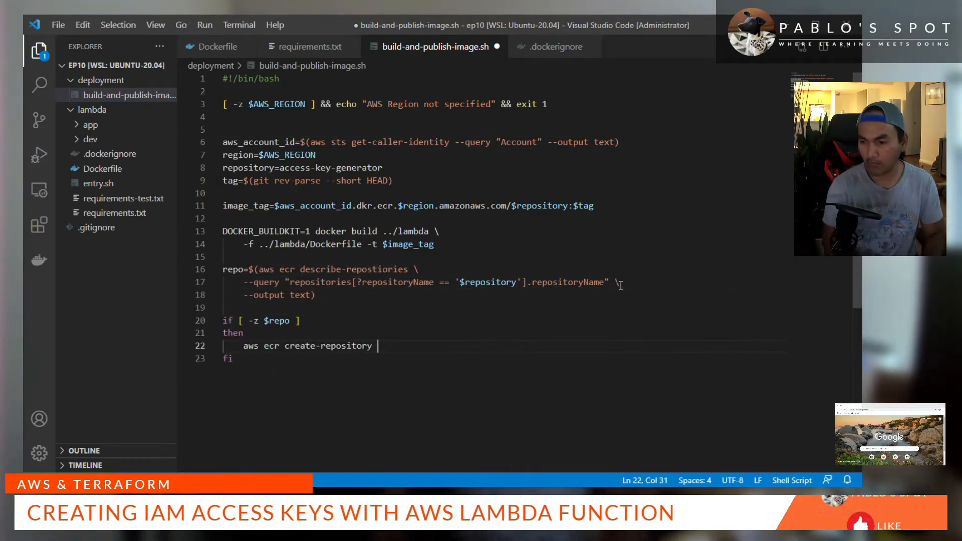
Step: Add the aws ecr create-repository call with --repository-name and --region plus ECR login
text(--repository-name=$repository --region $region)
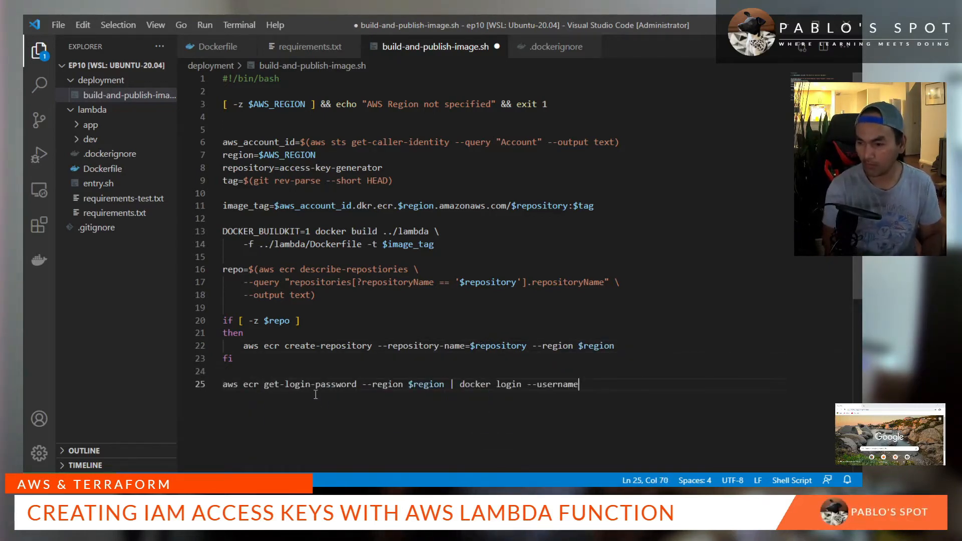
text(AWS \)
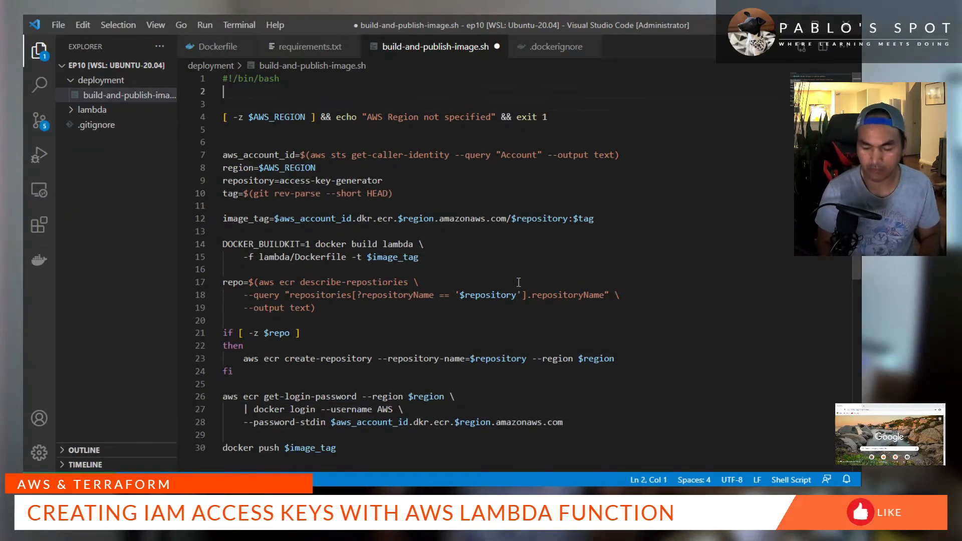
Step: Add set -e to the script and run the build-and-publish script
text(set -e)
text(./deployment/build-and-publish-image.sh)
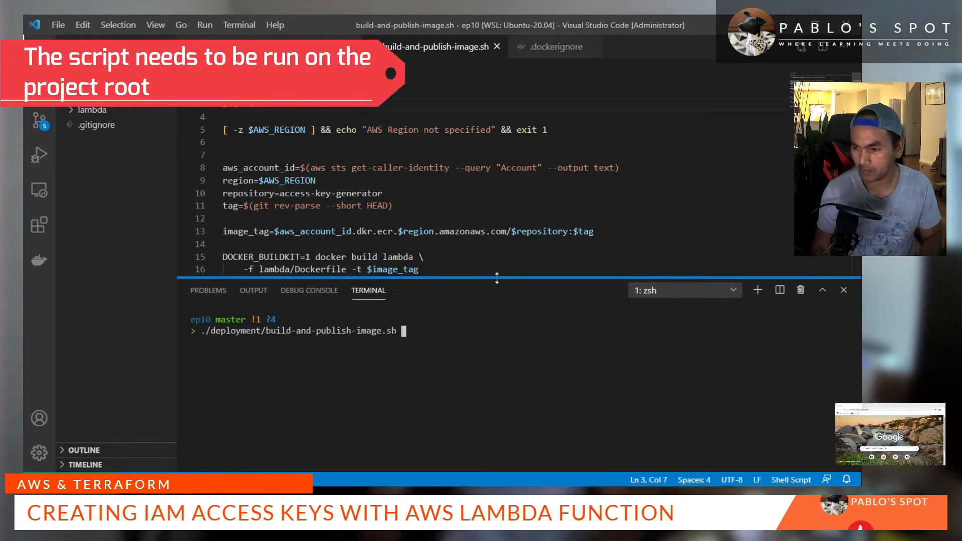
key(Return)
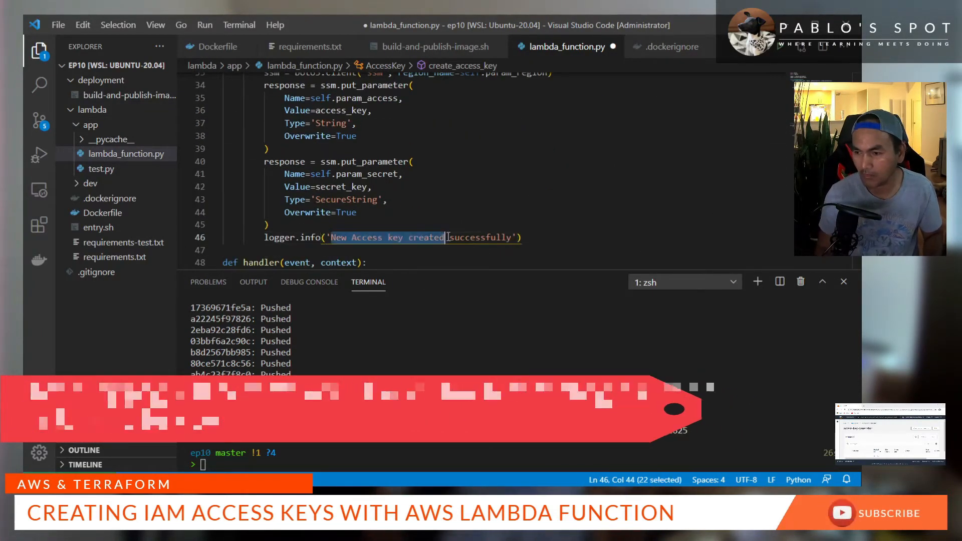
Step: Run ./deployment/build-and-publish-image.sh from the project root to push the image layers
scroll(down, 3)
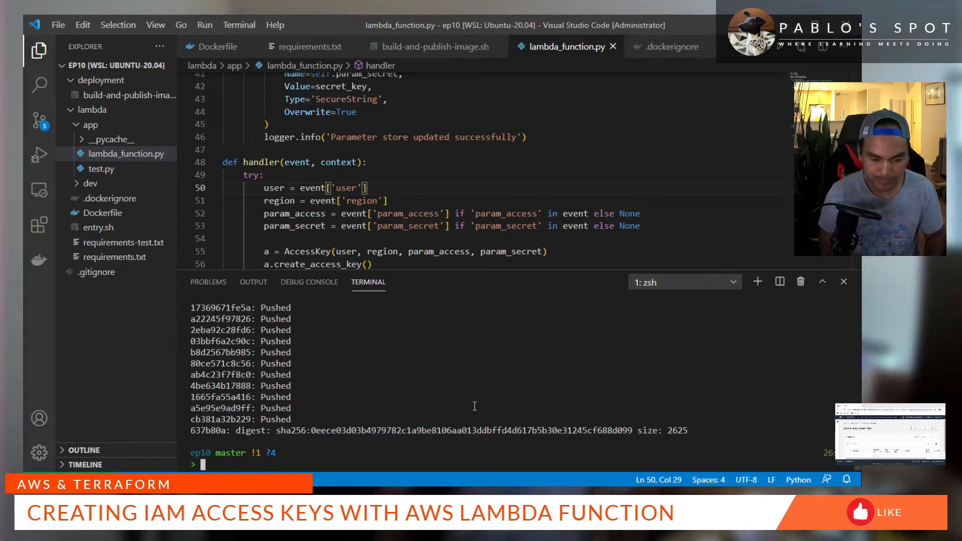
text(./deployment/build-and-publish-image.sh)
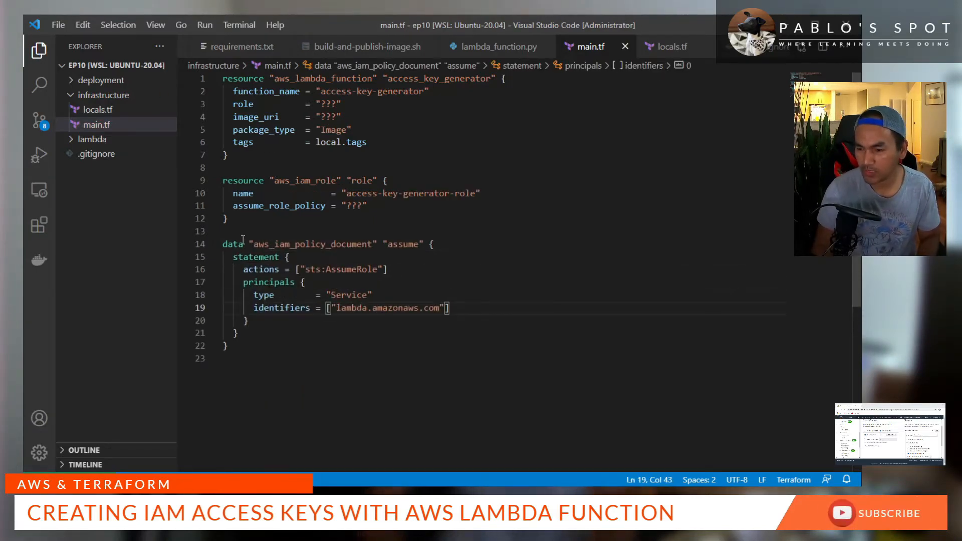
Step: Wire the IAM role to the assume-role policy document and aws_iam_role.role, then start a data.tf file
text(data.aws_iam_policy_document.assume.json)
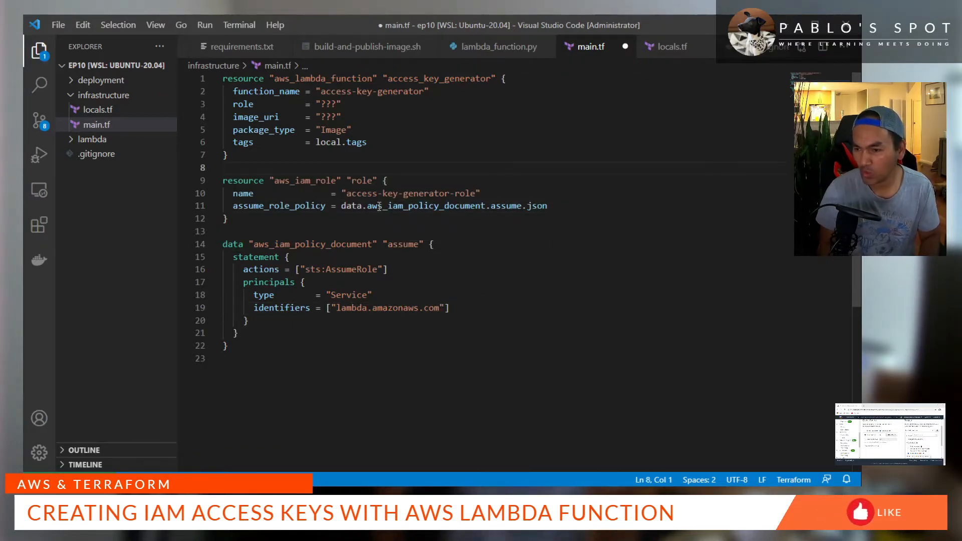
text(aws_iam_role.role.id)
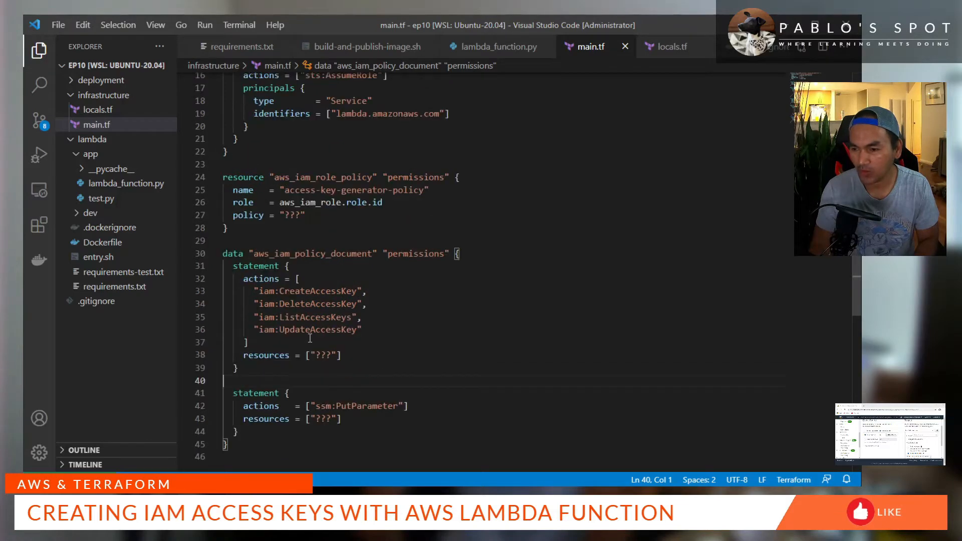
click(111, 65)
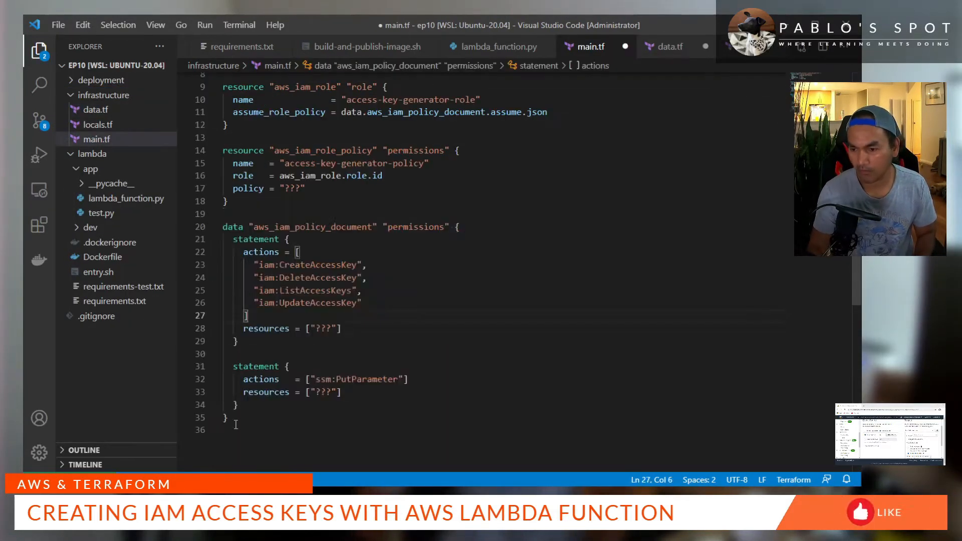
Step: Move the policy documents into data.tf with arn:aws:iam:::user/* resources and add the testuser IAM user in main.tf
click(667, 47)
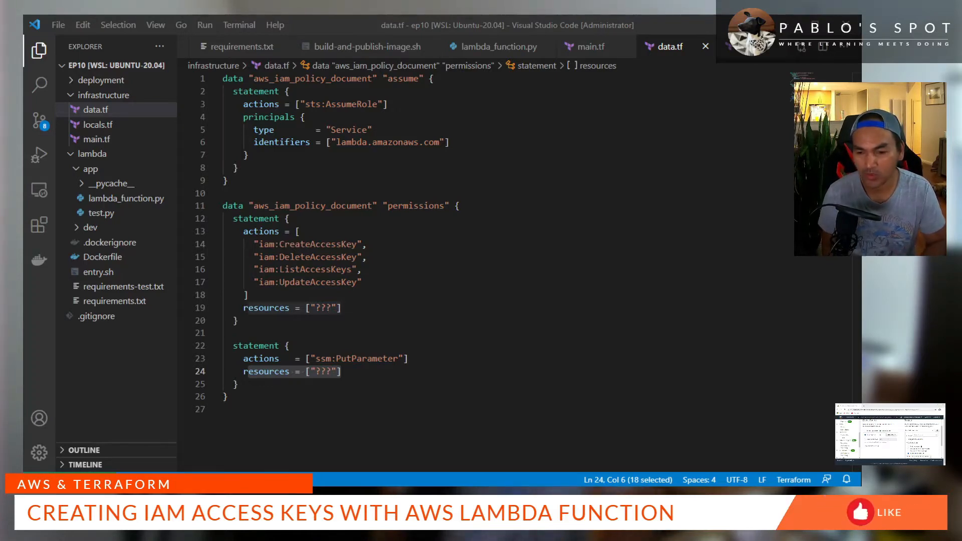
click(589, 48)
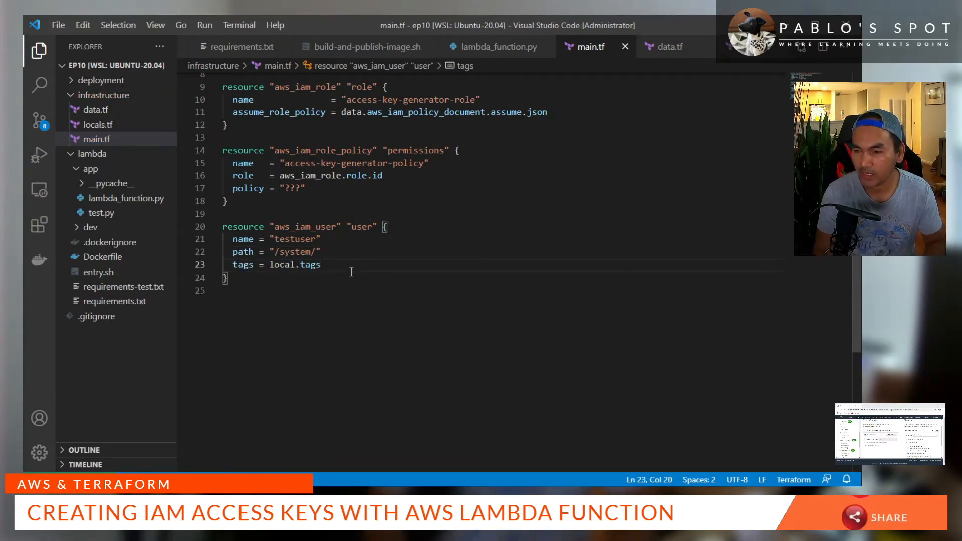
click(668, 48)
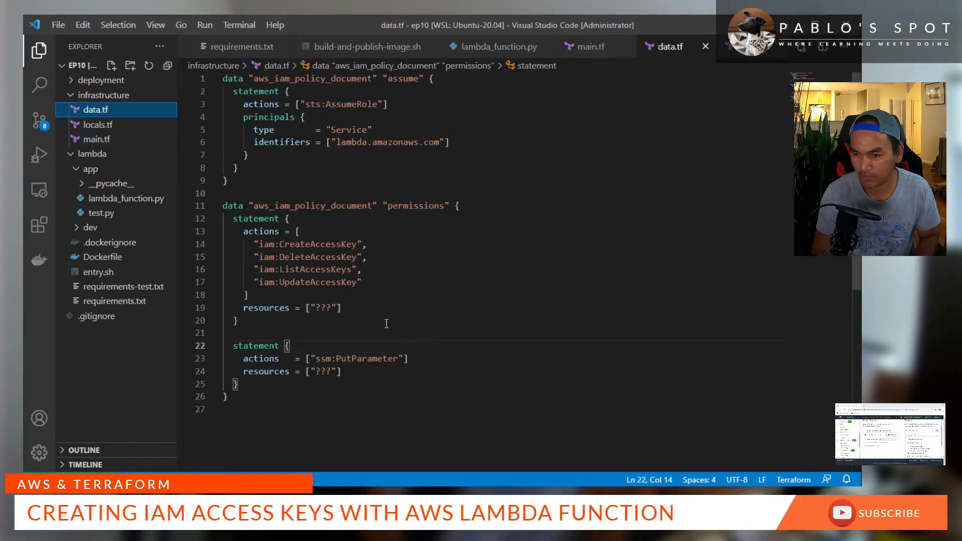
text(arn:aws:iam:::user/*testuser*)
click(293, 370)
text(arn:aws:ssm:::parameter/*testuser*)
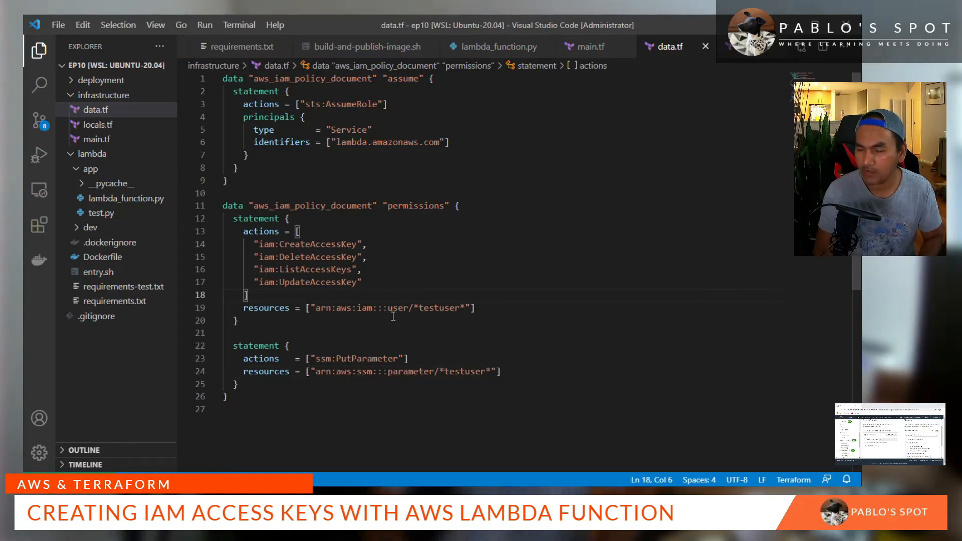
mouse_move(493, 288)
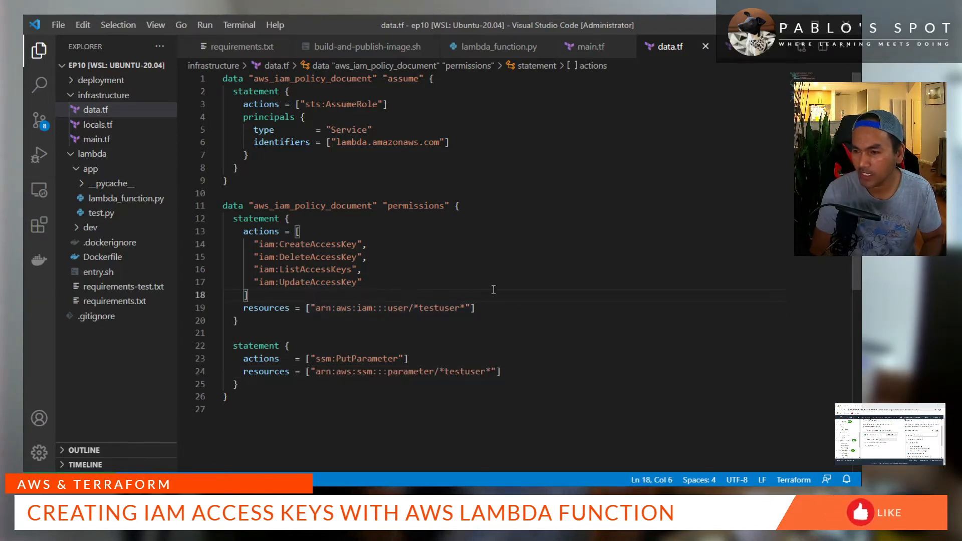
click(235, 168)
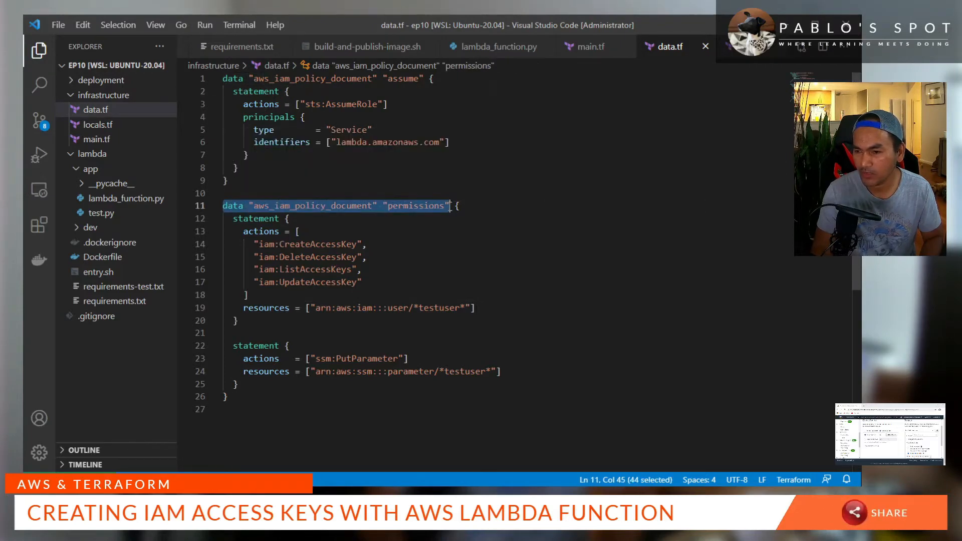
click(589, 47)
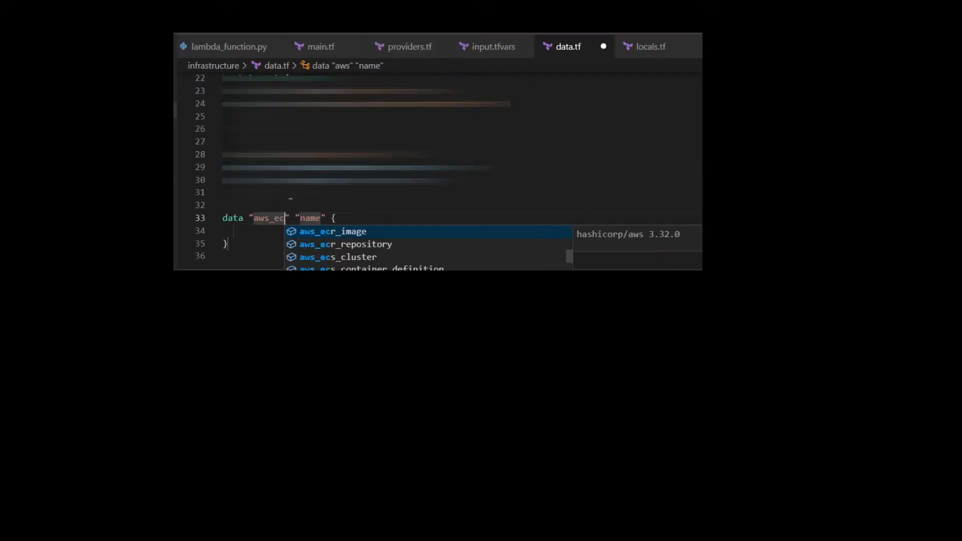
Step: Add an aws_ecr_repository data source and point the Lambda's role and image_uri at the IAM role ARN and repository URL
click(320, 46)
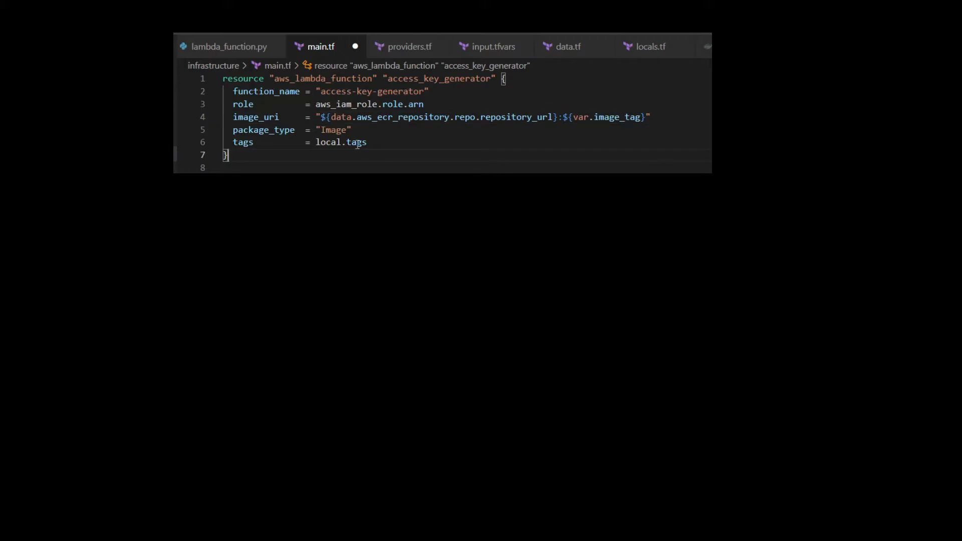
mouse_move(411, 158)
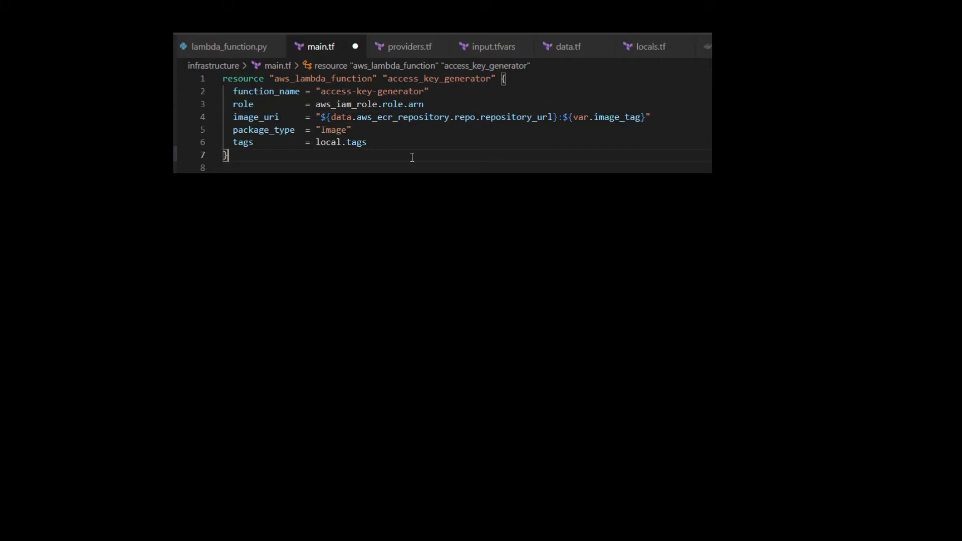
click(80, 222)
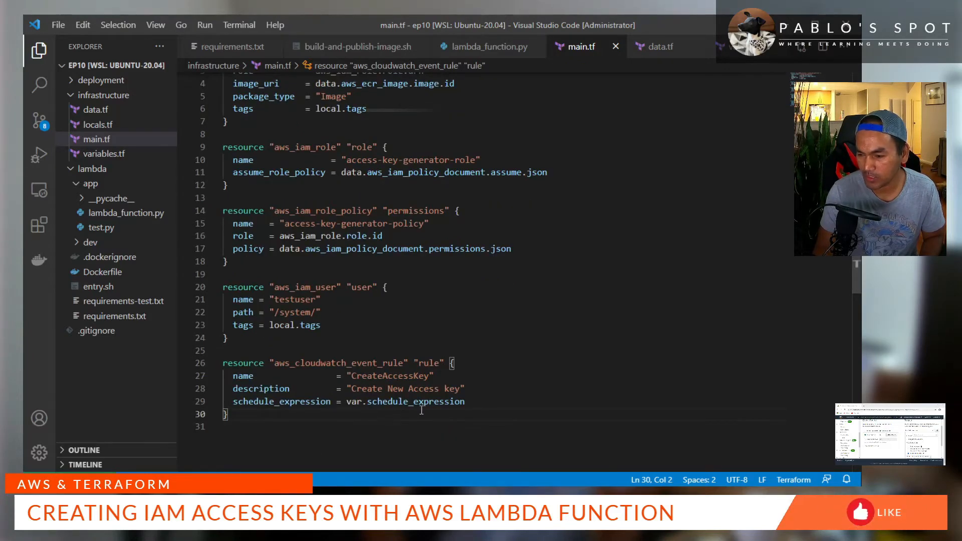
Step: Add a CloudWatch event target linking aws_cloudwatch_event_rule.rule.id to the Lambda function
click(103, 153)
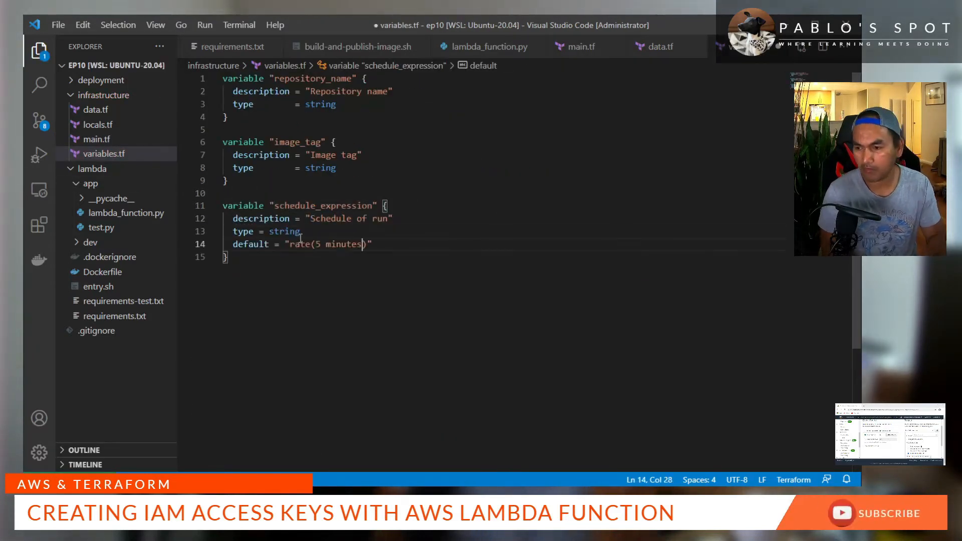
click(579, 48)
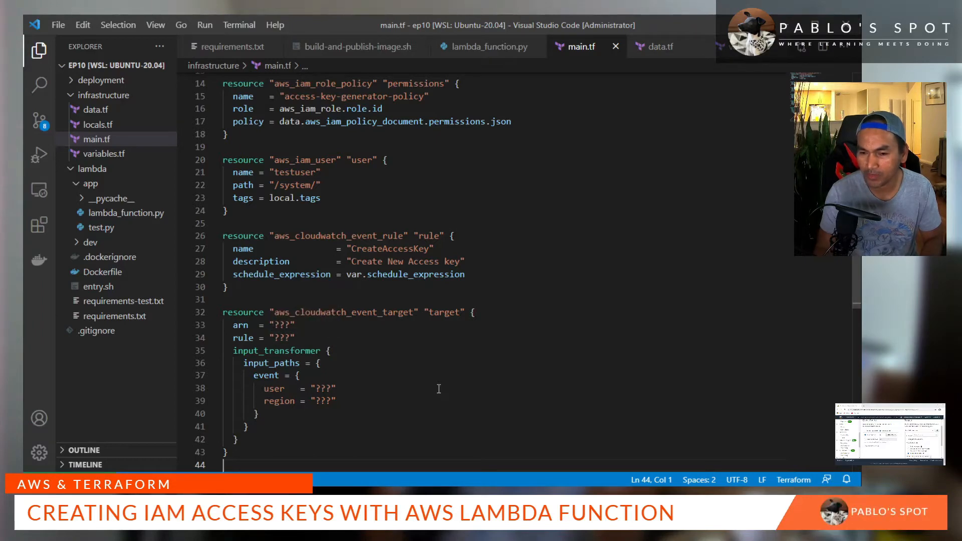
text(aws_lambda_function.access_key_generator.arn)
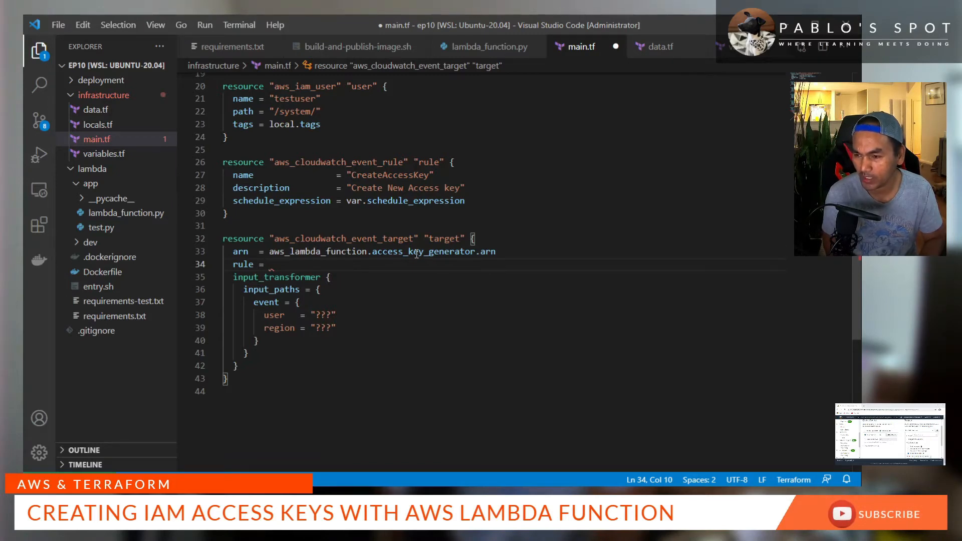
text(aws_cloudwatch_event_rule.rule.id)
click(300, 314)
text(aws_iam_user.user.name)
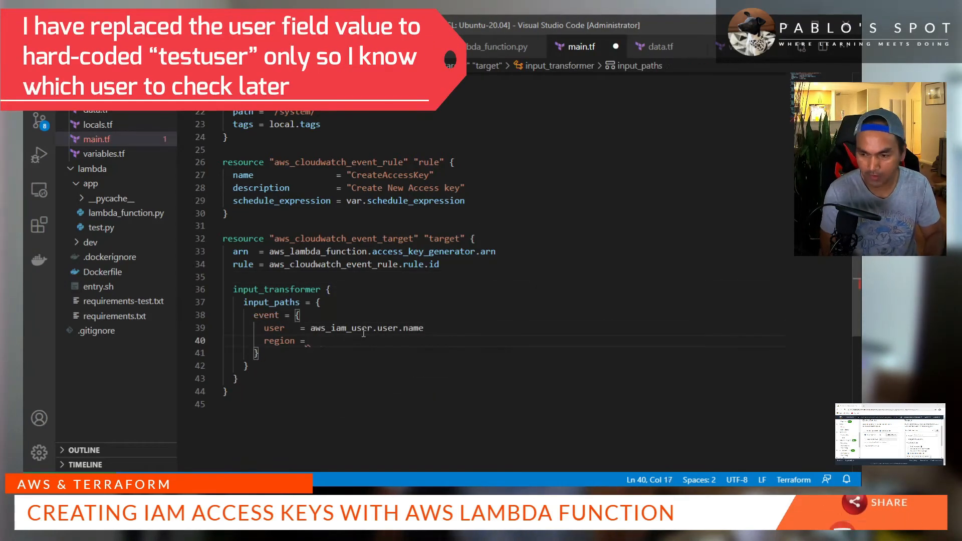
Step: Give the target an input_transformer template passing user testuser and var.region
text(var.region)
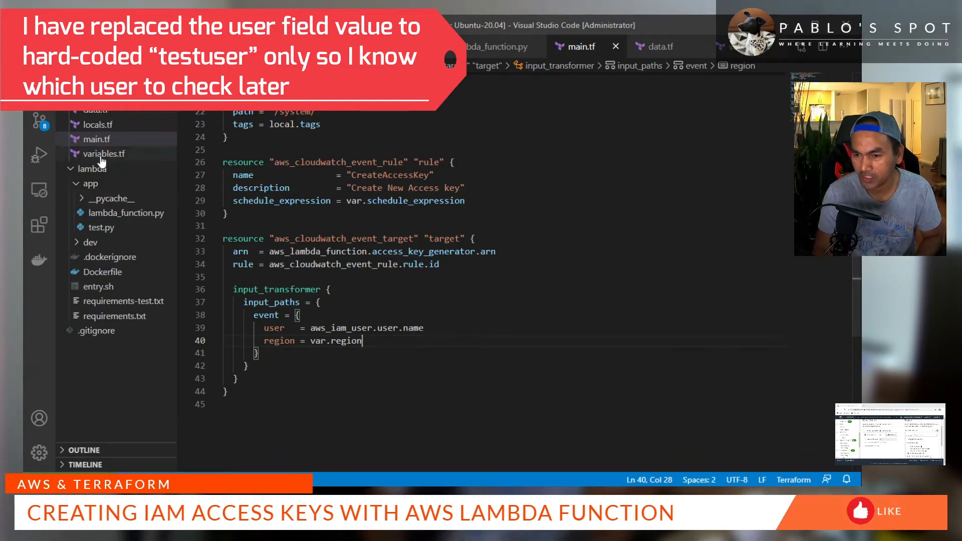
click(103, 153)
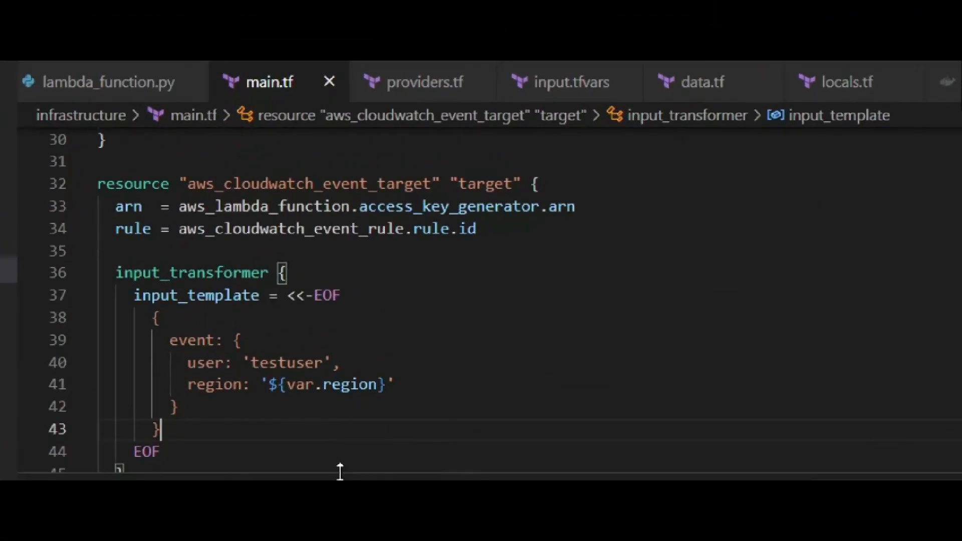
scroll(down, 3)
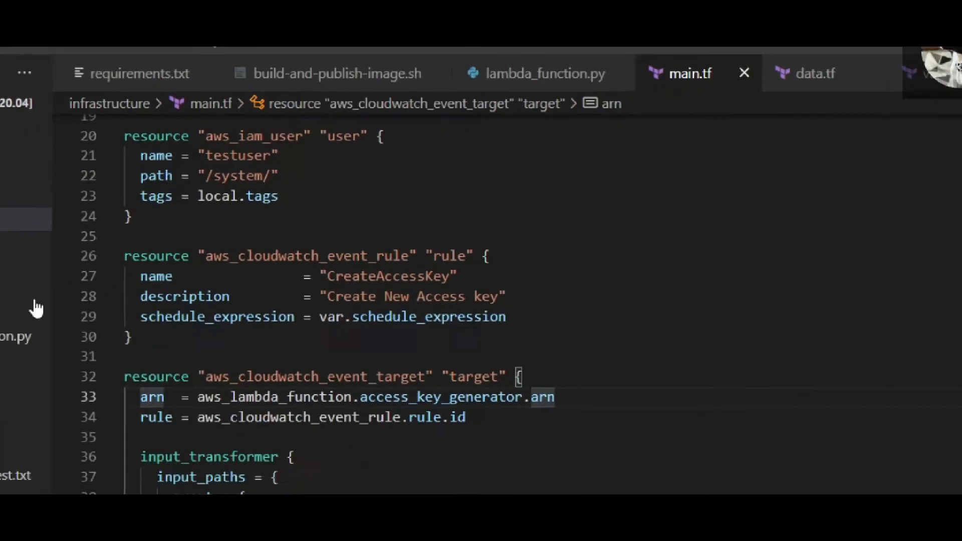
Step: Create providers.tf in the infrastructure folder and check the Elastic Container Registry in the browser
click(462, 122)
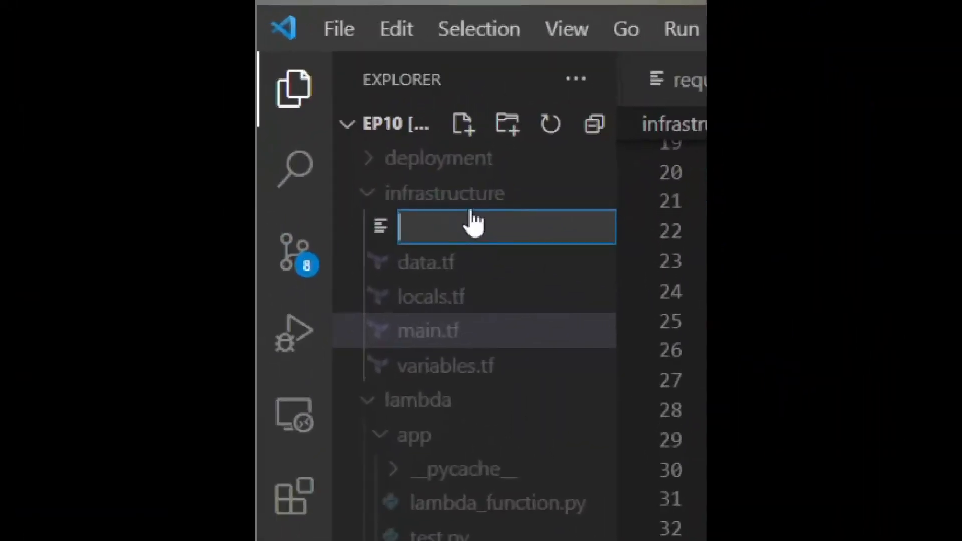
text(providers.tf)
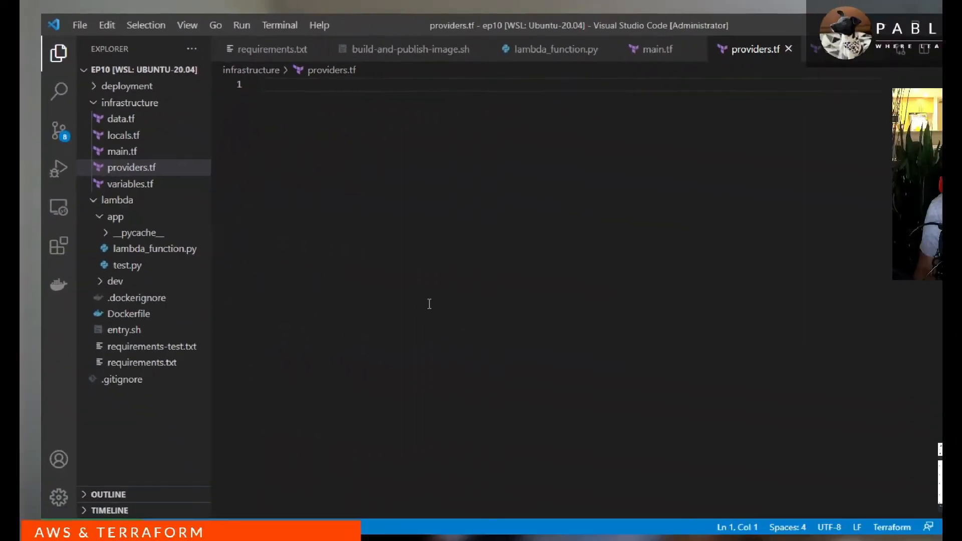
click(131, 183)
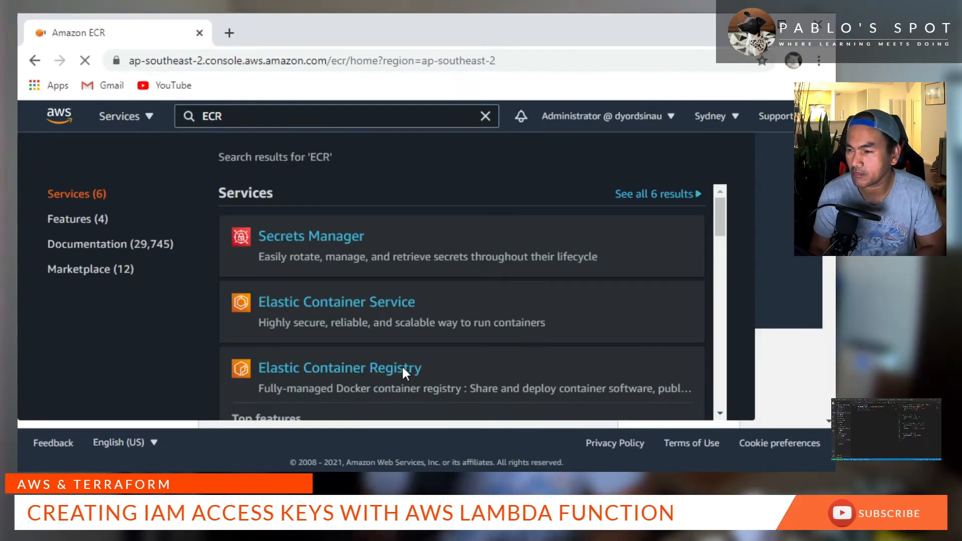
click(338, 367)
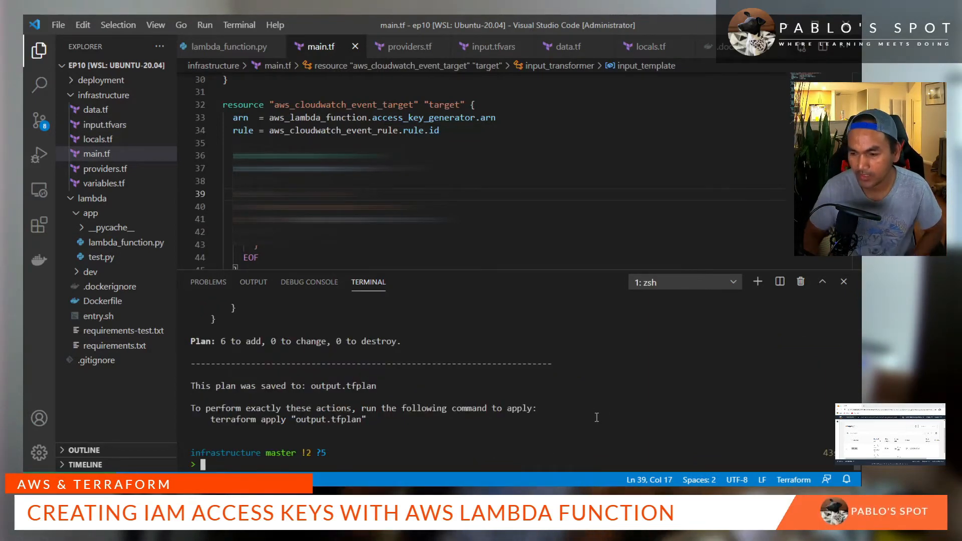
Step: Run terraform apply output.tfplan to create the planned infrastructure
text(terraform apply output)
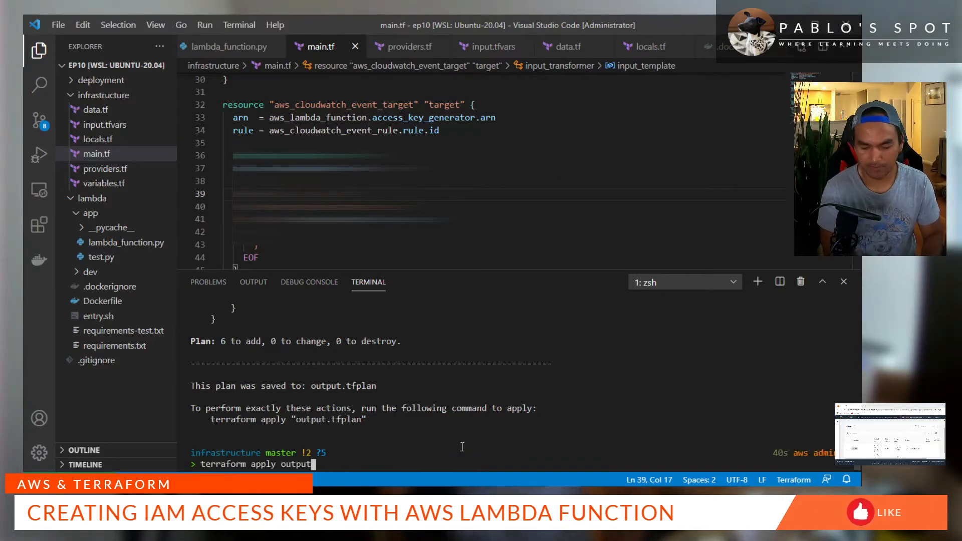
key(Return)
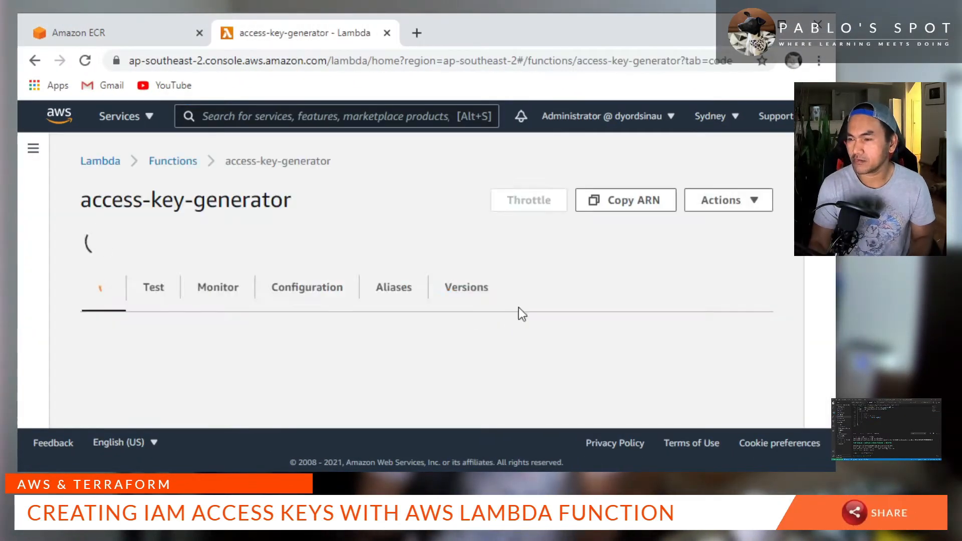
Step: View the access-key-generator function's Monitor page, which warns of missing CloudWatch Logs permissions
click(217, 286)
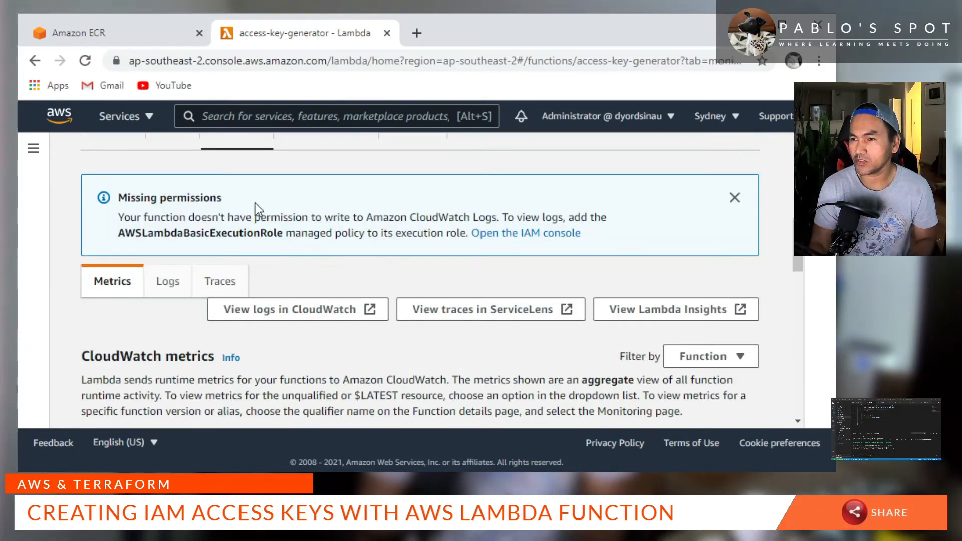
mouse_move(392, 201)
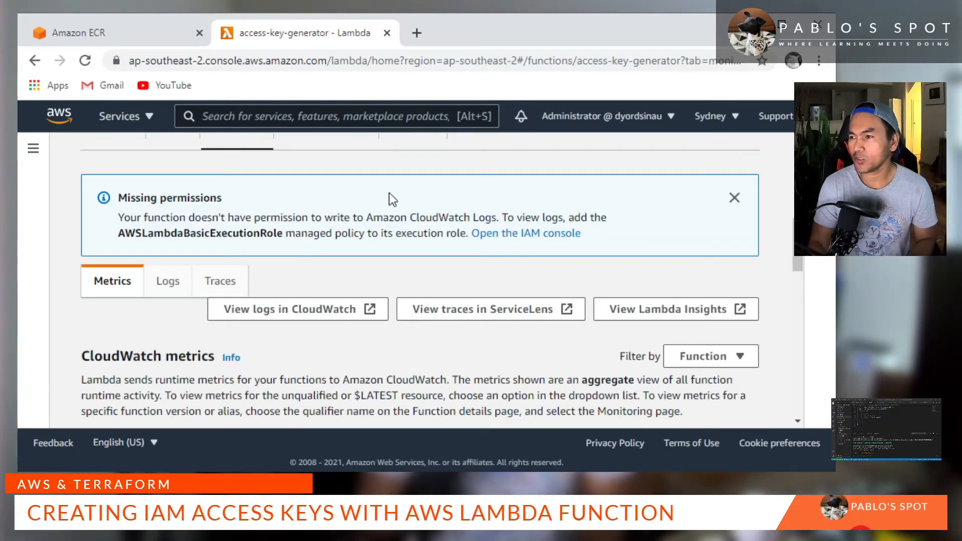
mouse_move(301, 189)
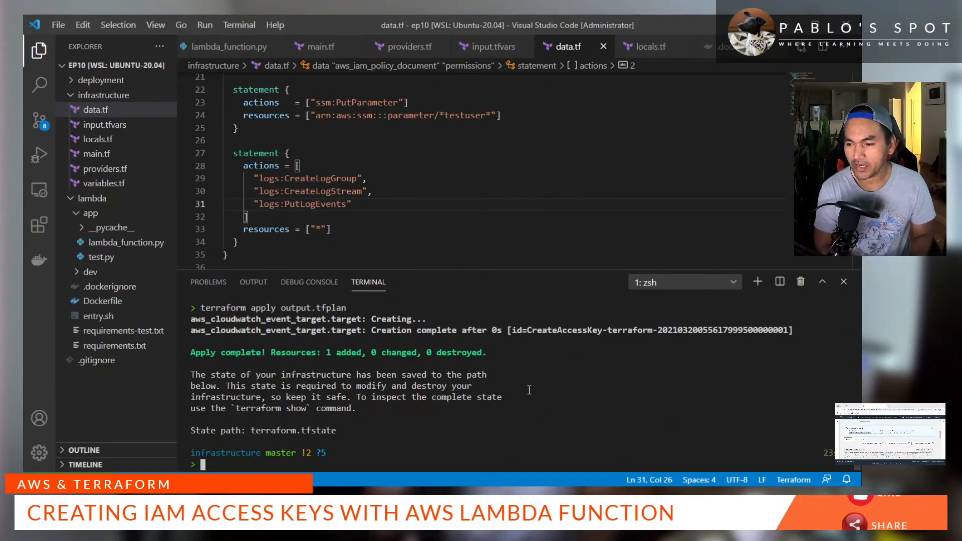
Step: Re-plan with terraform plan -var-file input.tfvars -out output.tfplan after adding the logs policy statement
text(terraform plan -var-file input.tfvars -out output.tfplan)
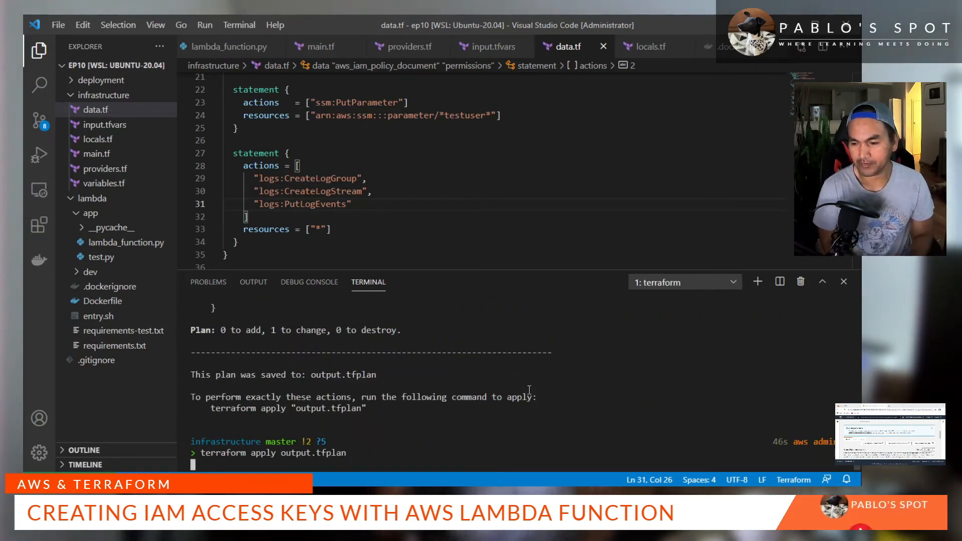
key(Return)
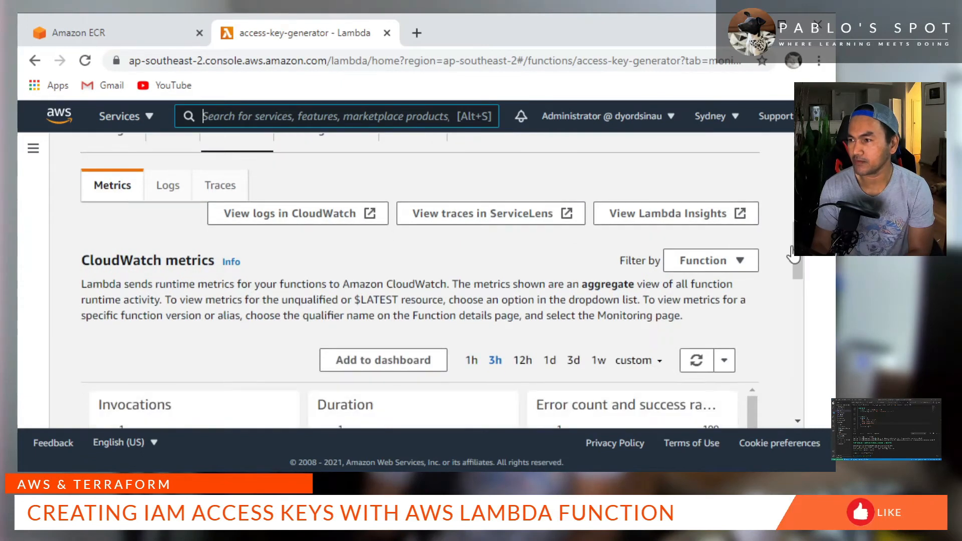
Step: Run the access-key-generator test and scroll to the log output showing the entry.sh permission-denied error
scroll(up, 3)
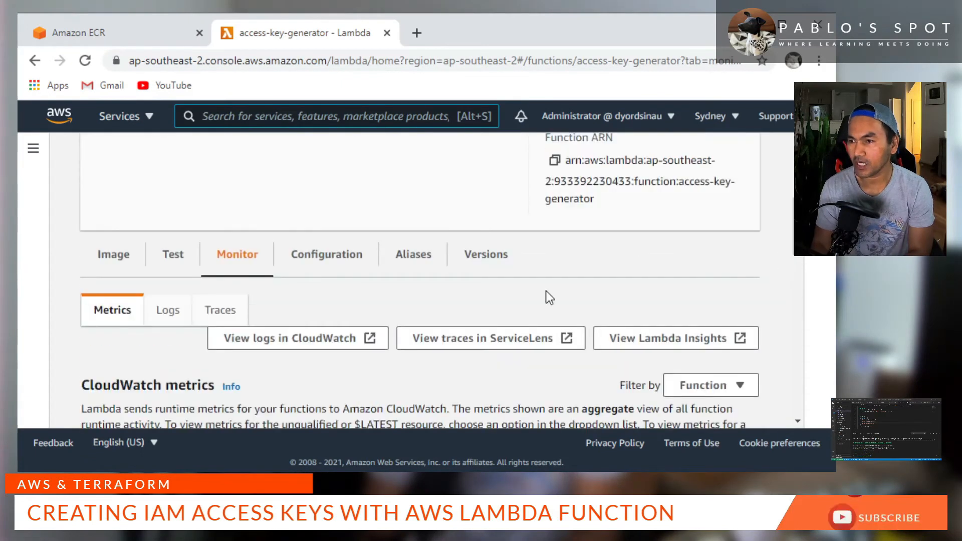
mouse_move(452, 342)
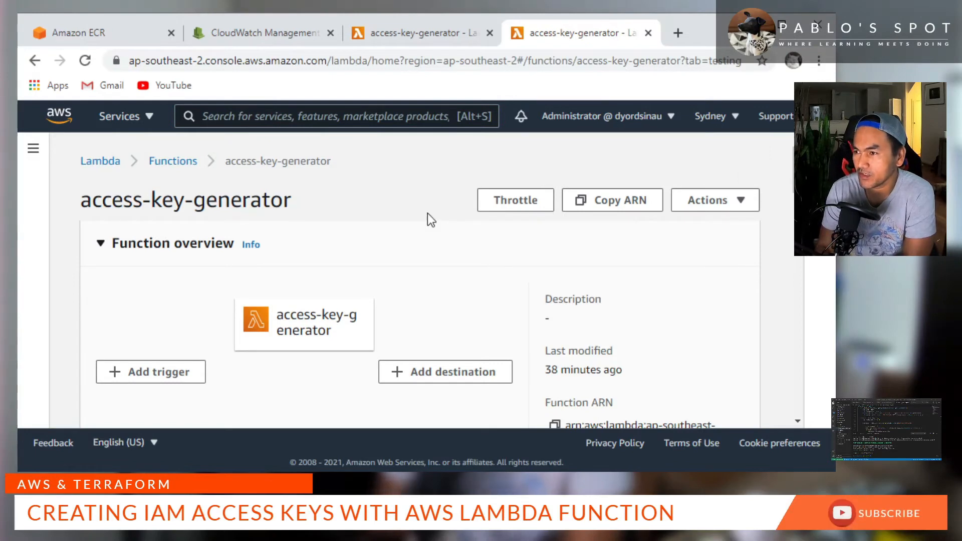
scroll(down, 3)
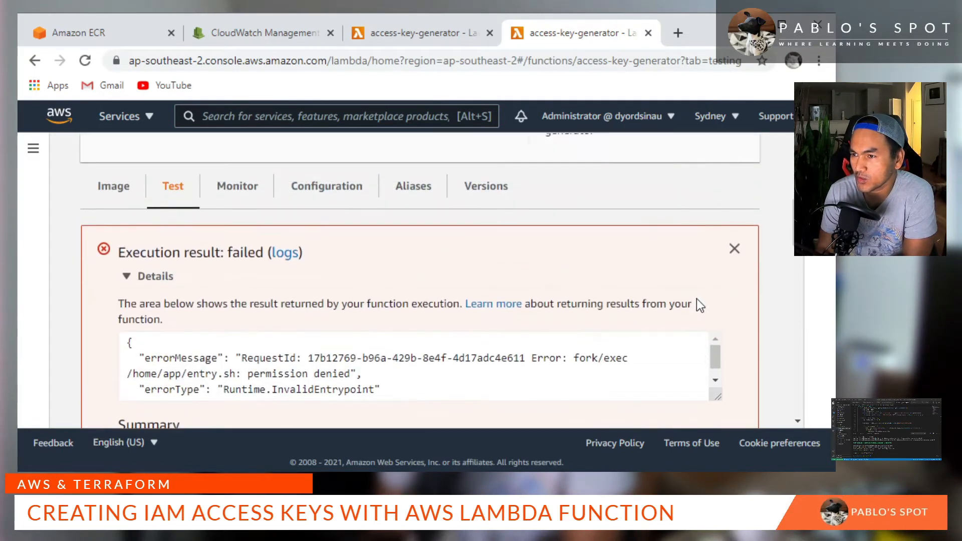
scroll(down, 3)
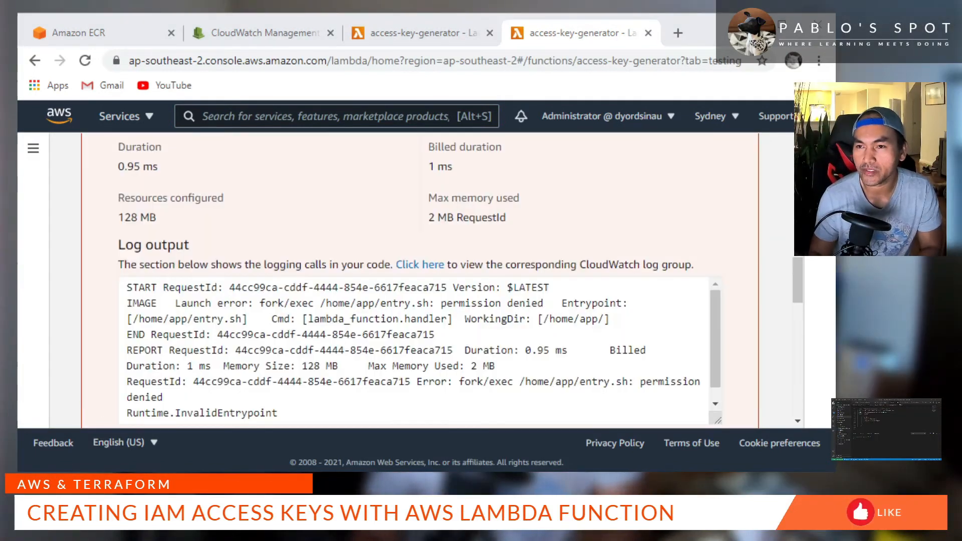
click(257, 318)
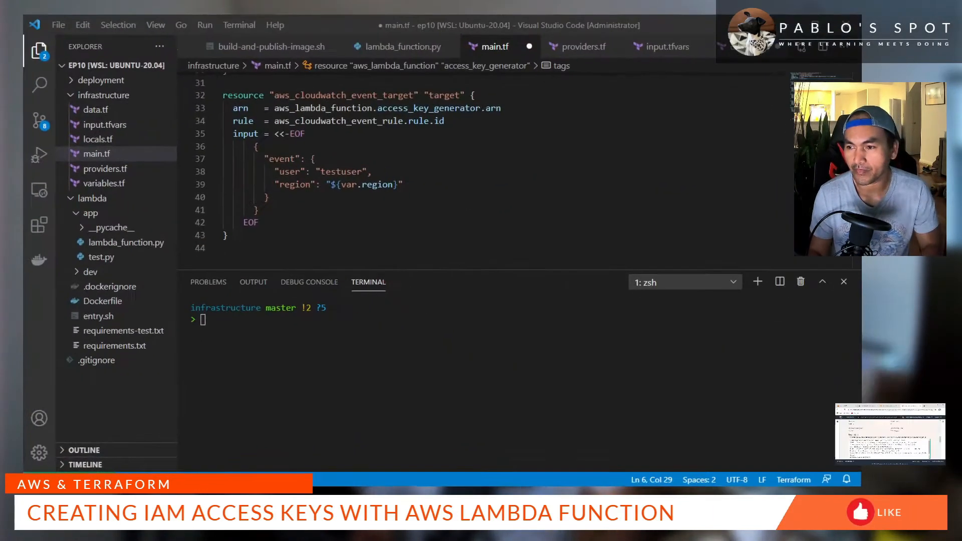
Step: Review the lambda/entry.sh launcher script and return to main.tf
click(99, 315)
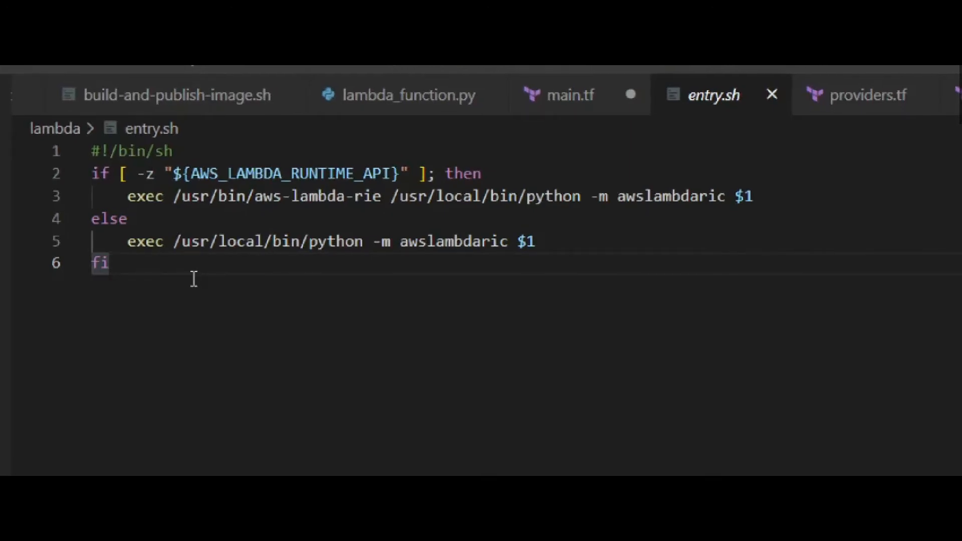
click(570, 94)
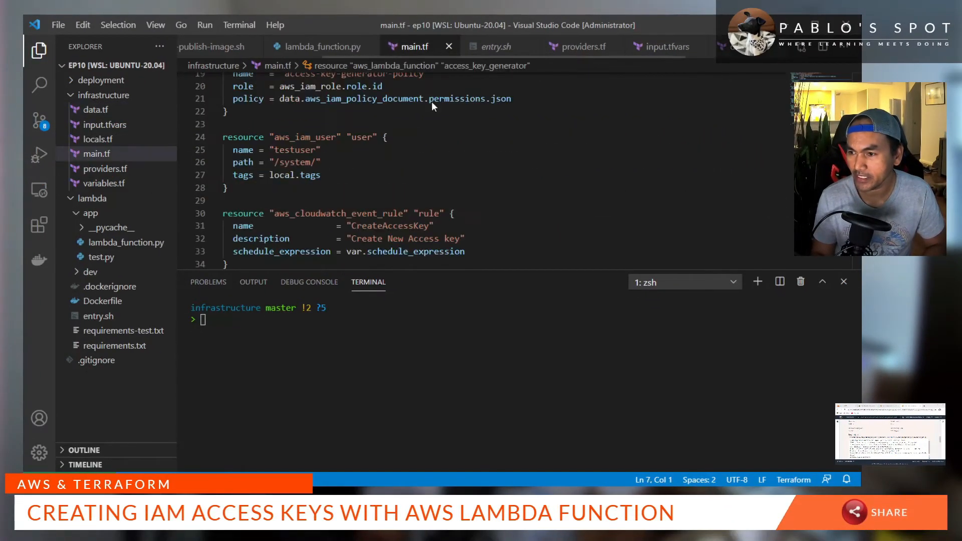
Step: Flatten the event target input to user testuser and region, then run the combined plan-and-apply
scroll(down, 3)
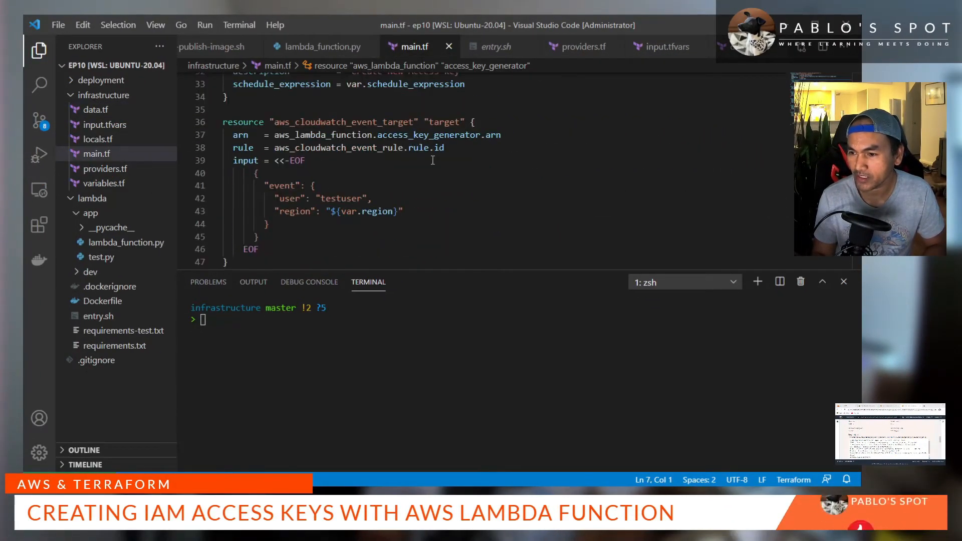
click(280, 152)
text(terraform plan -var-file input.tfvars -out output.tfplan && terraform apply output.tf)
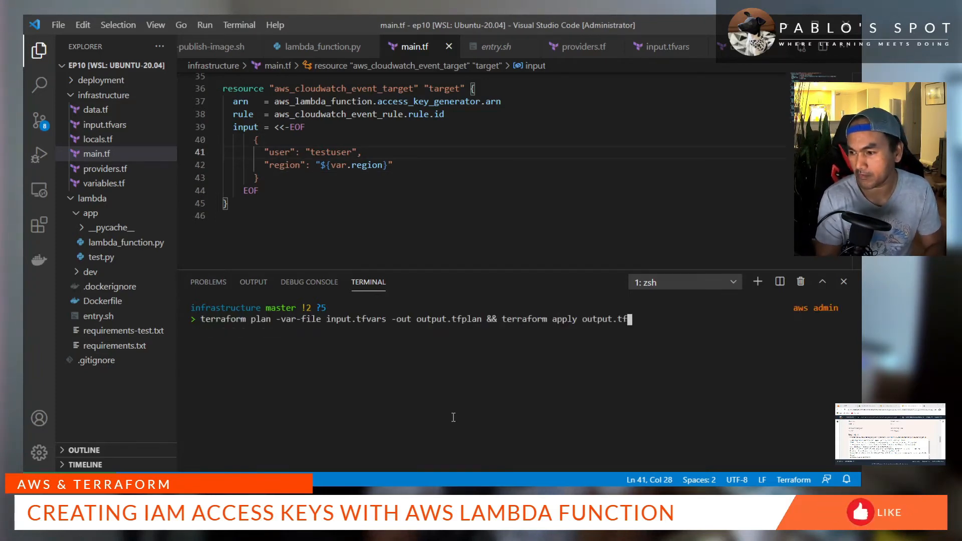
key(Return)
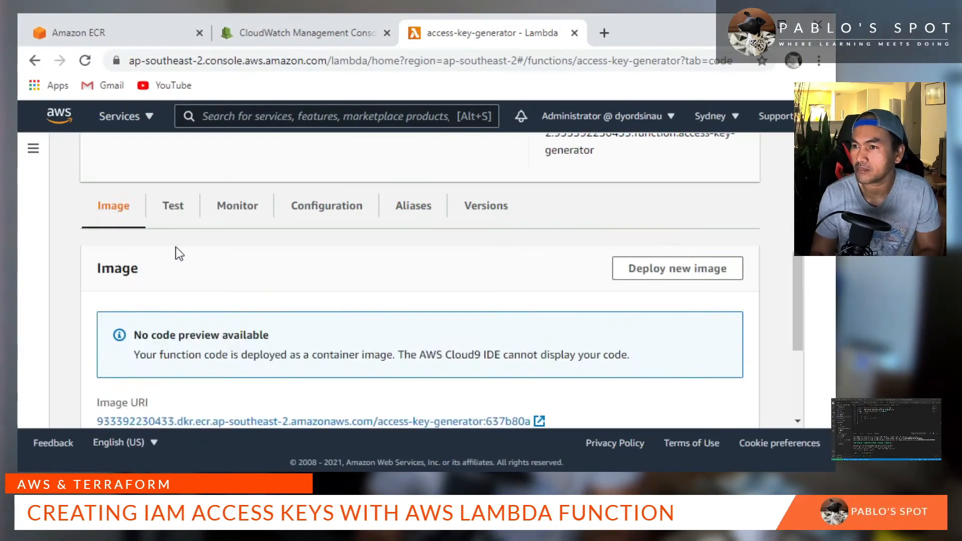
Step: Run the Lambda test with event user testuser and region ap-southeast-2
click(172, 205)
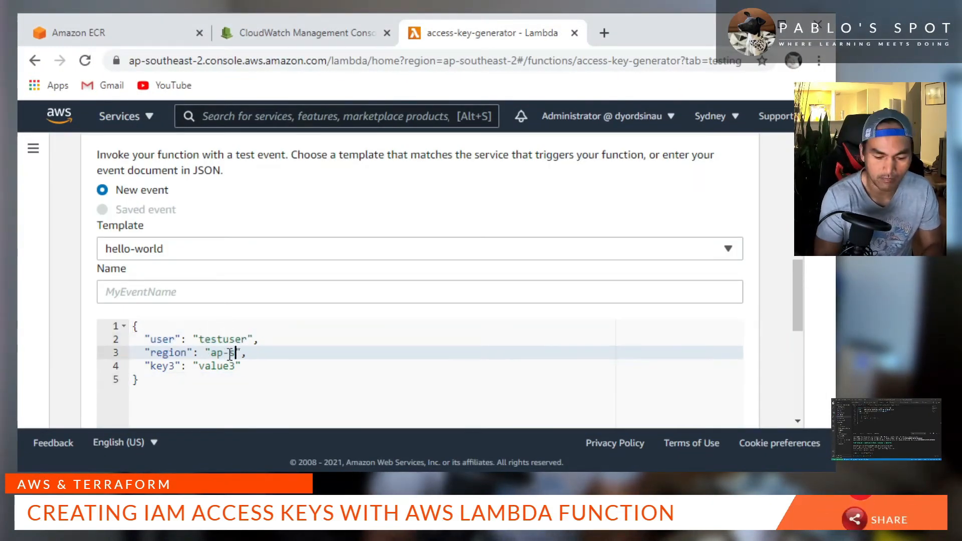
text(southeast-2)
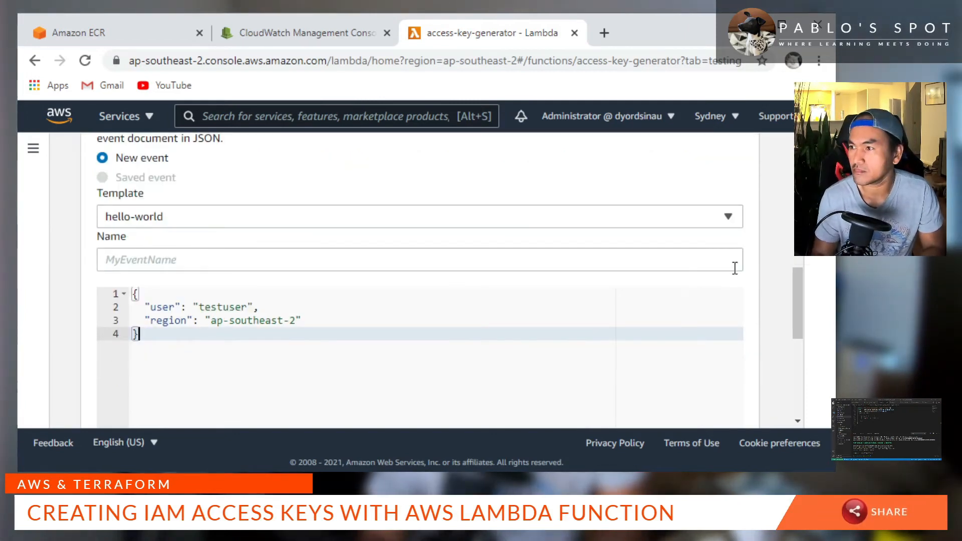
click(708, 330)
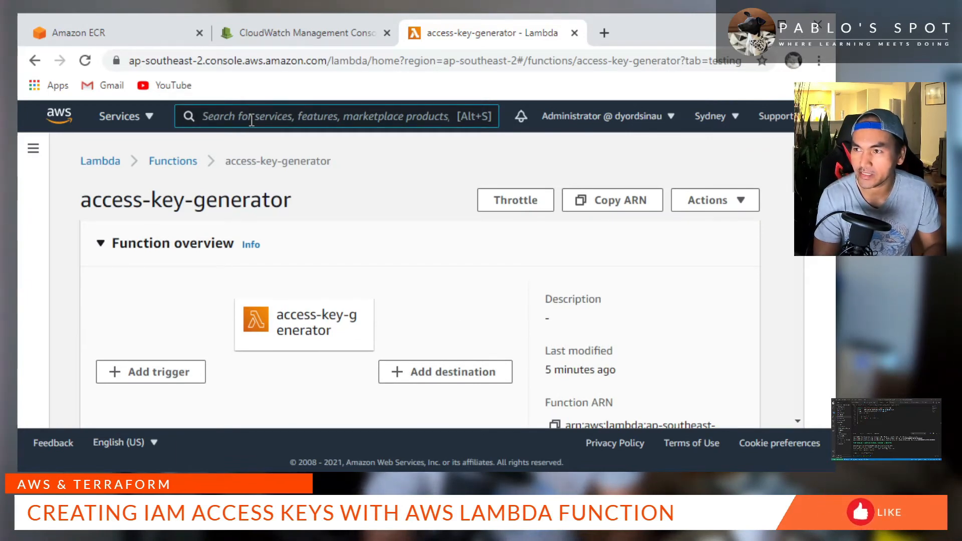
Step: Check in IAM that testuser now has an active access key
click(482, 32)
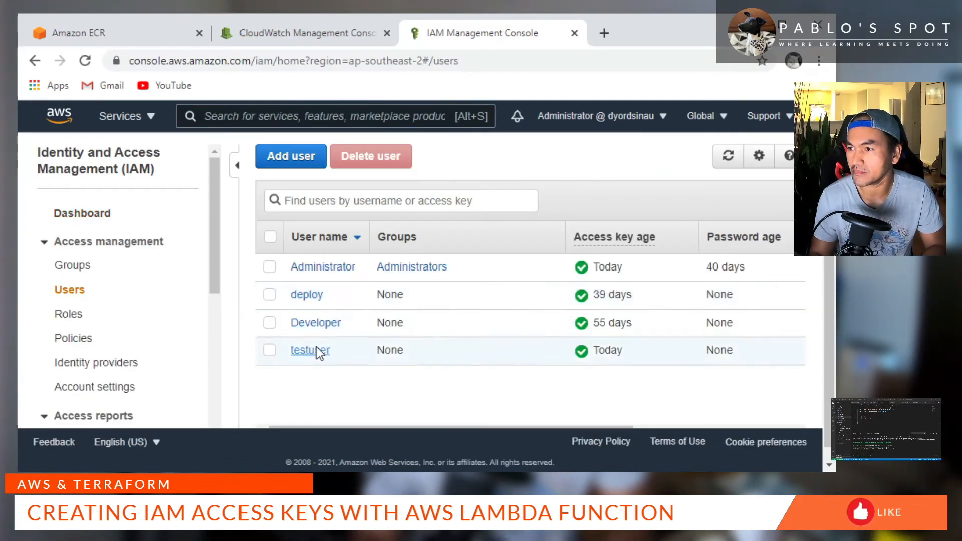
click(309, 350)
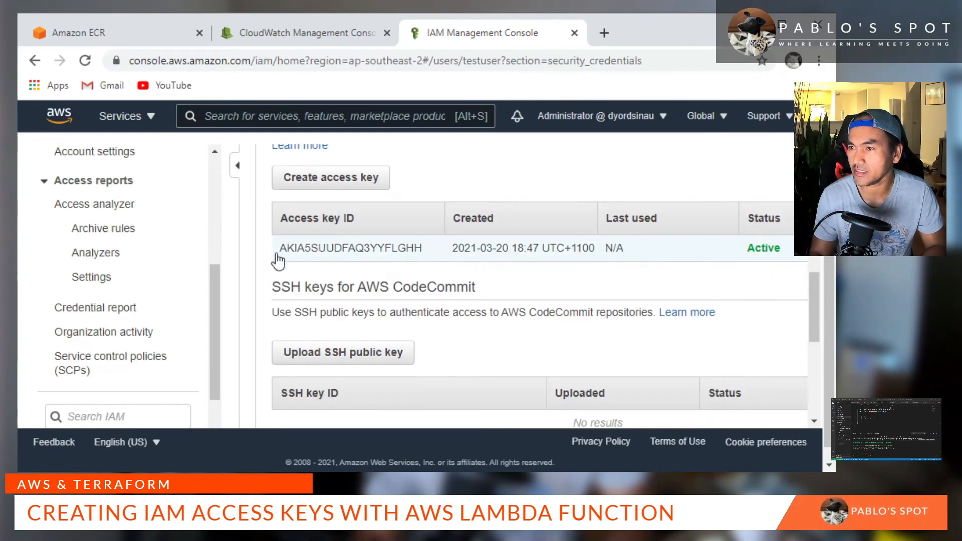
click(301, 32)
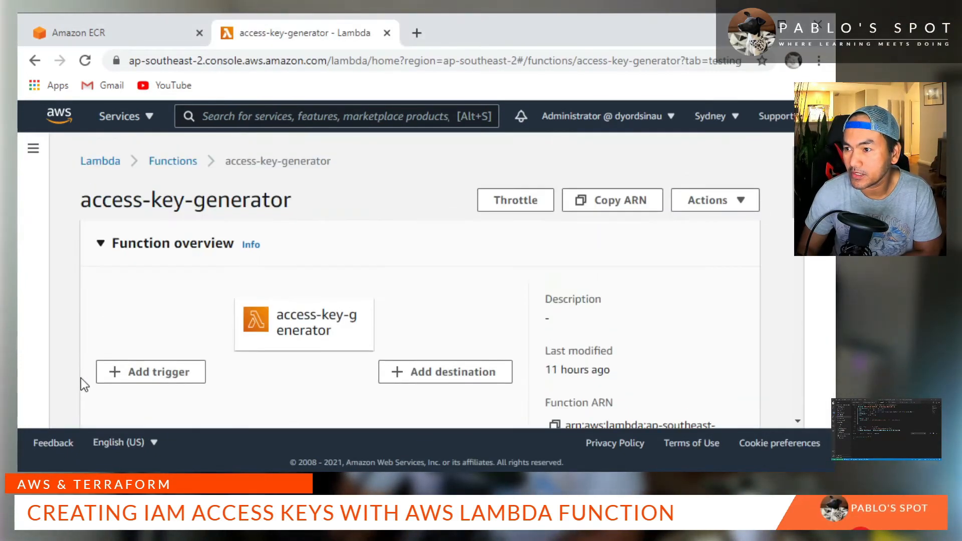
mouse_move(193, 405)
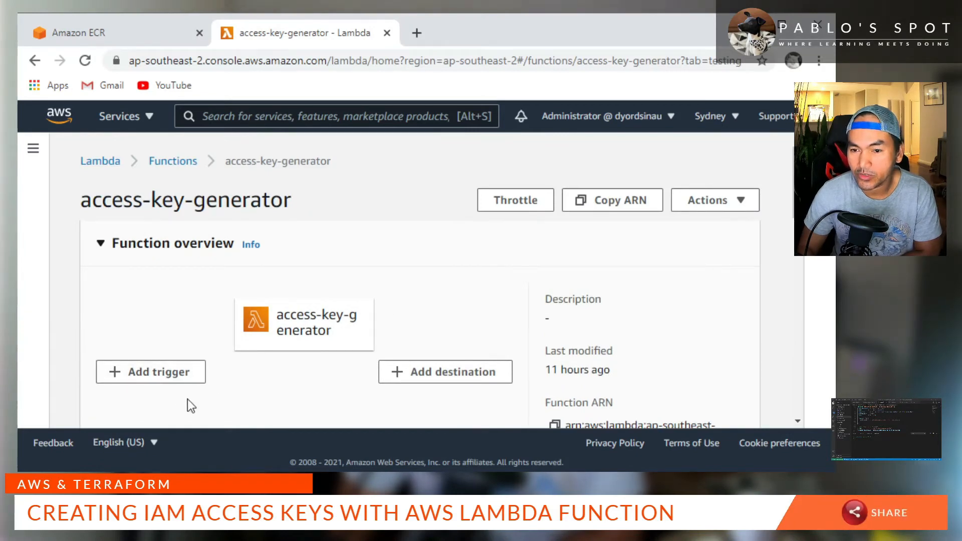
mouse_move(154, 391)
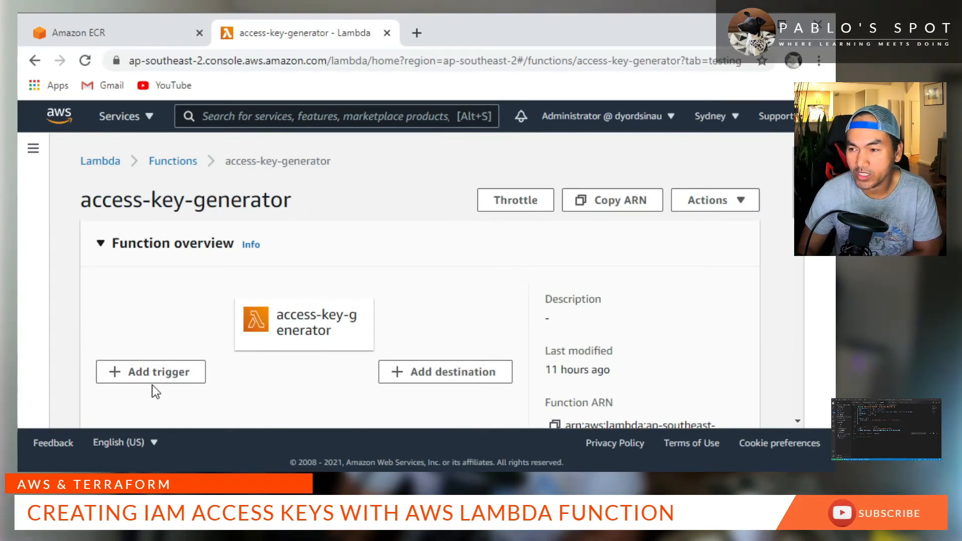
mouse_move(133, 383)
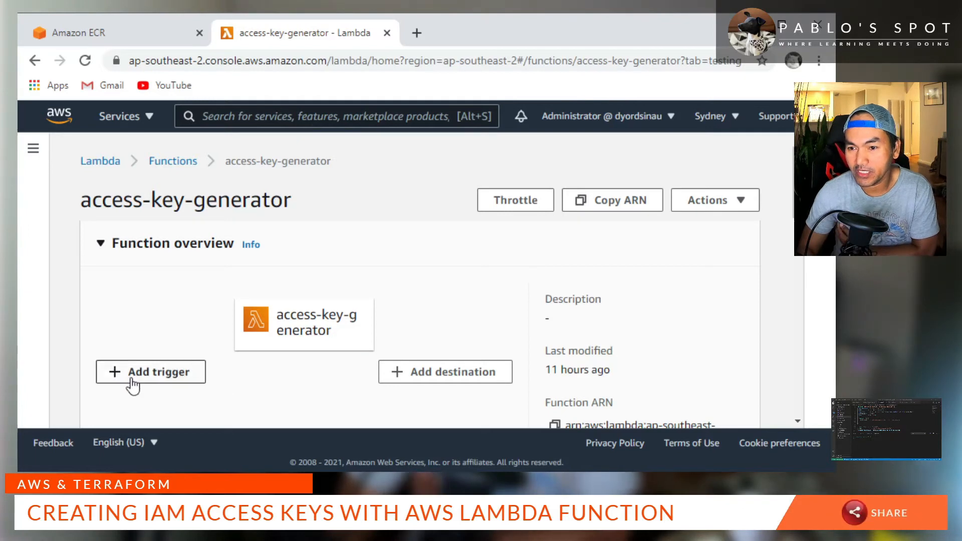
mouse_move(258, 404)
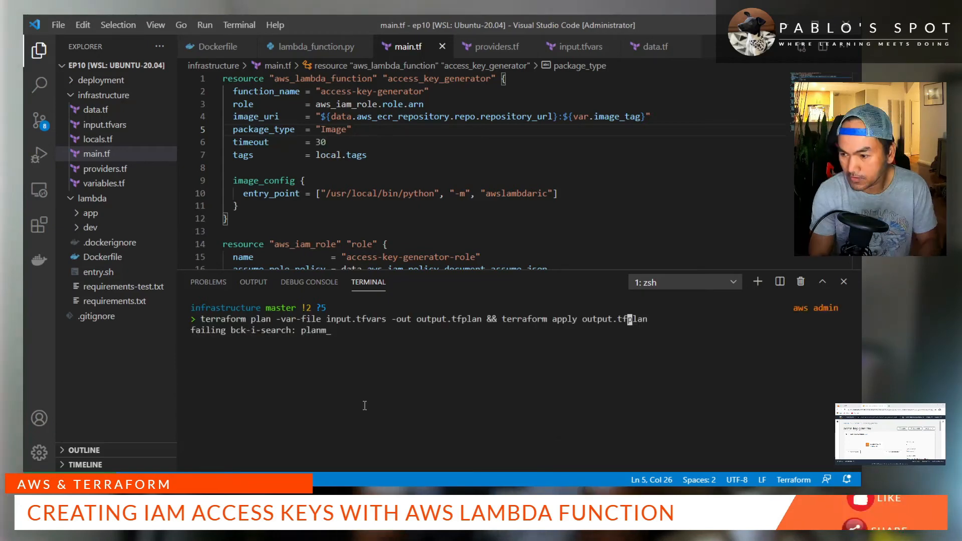
Step: Run the recalled terraform plan && apply command, updating the Lambda function and its invoke permission
key(Return)
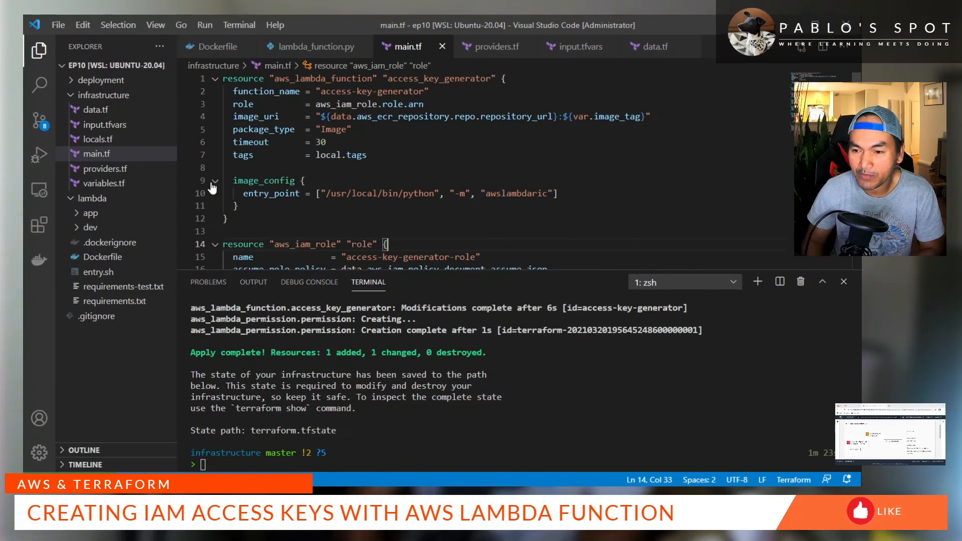
click(496, 47)
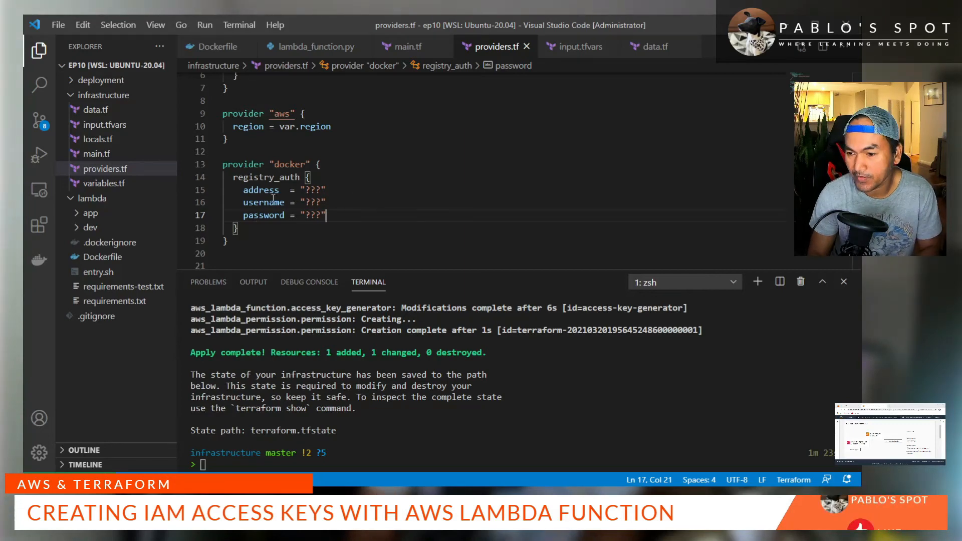
Step: Define aws_ecr_url in locals.tf with ${var.region}.amazonaws.com and set the Docker provider address to local.aws_ecr_url
click(98, 139)
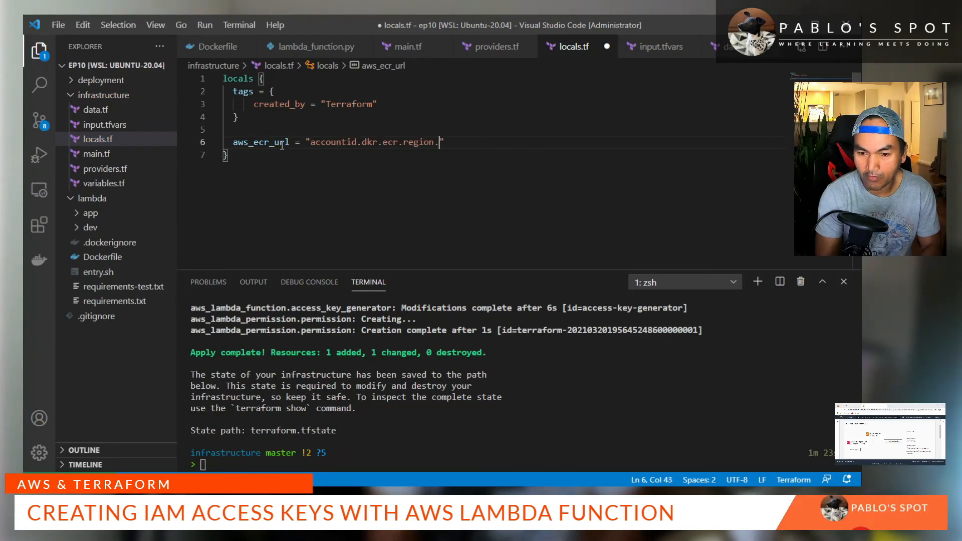
text(${var.region}.amazonaws.com)
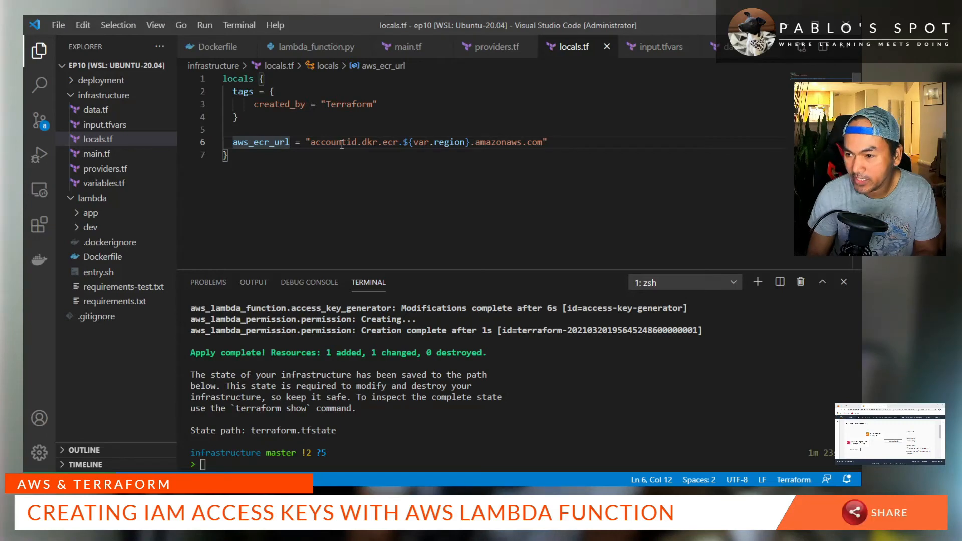
click(94, 109)
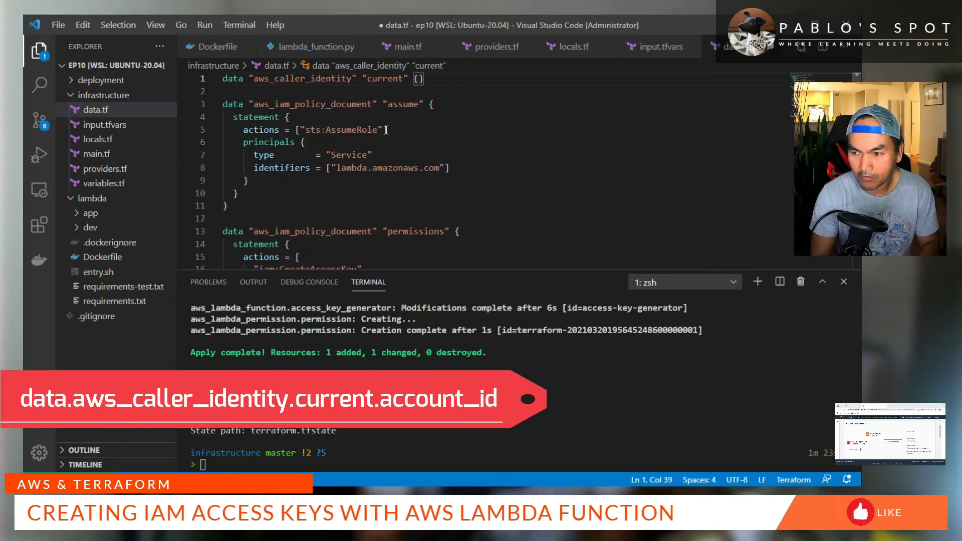
click(572, 47)
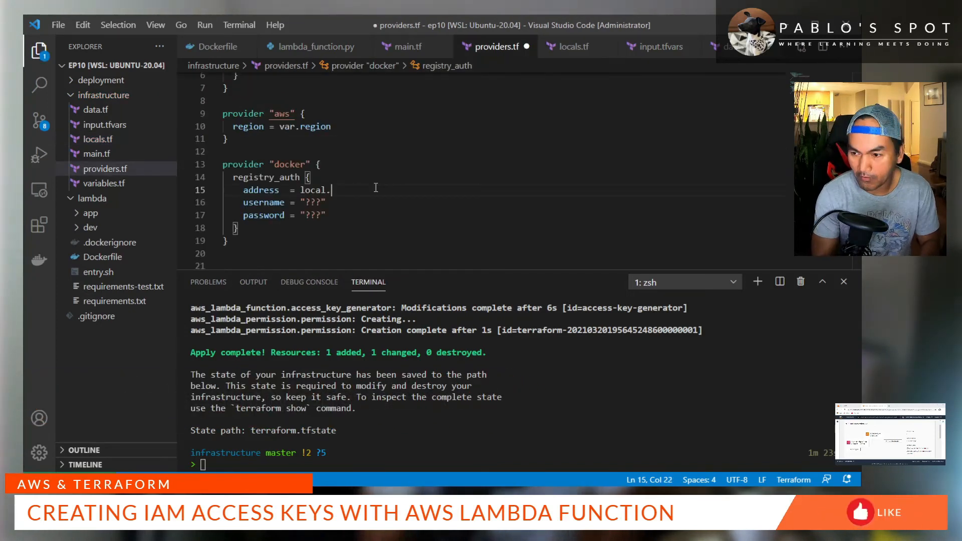
text(aws_ecr_url)
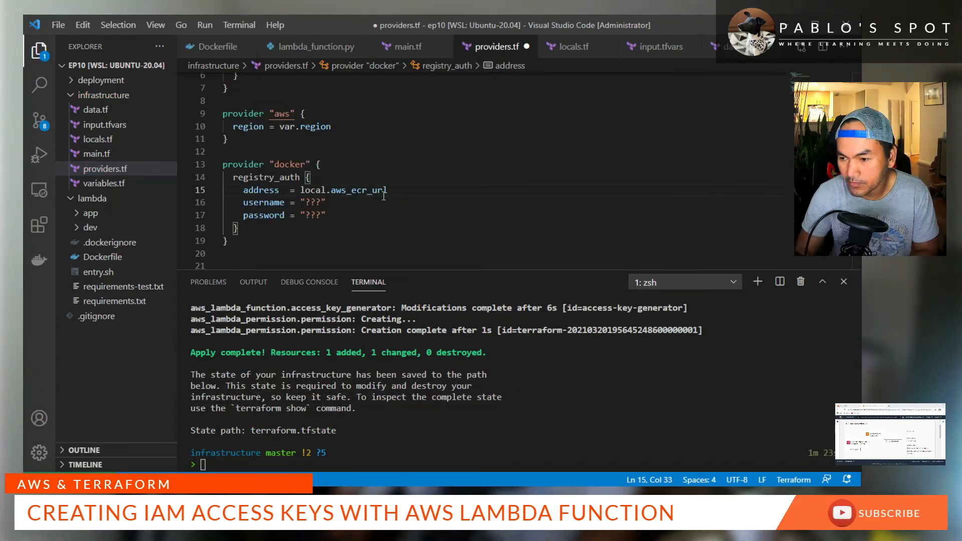
key(ctrl+s)
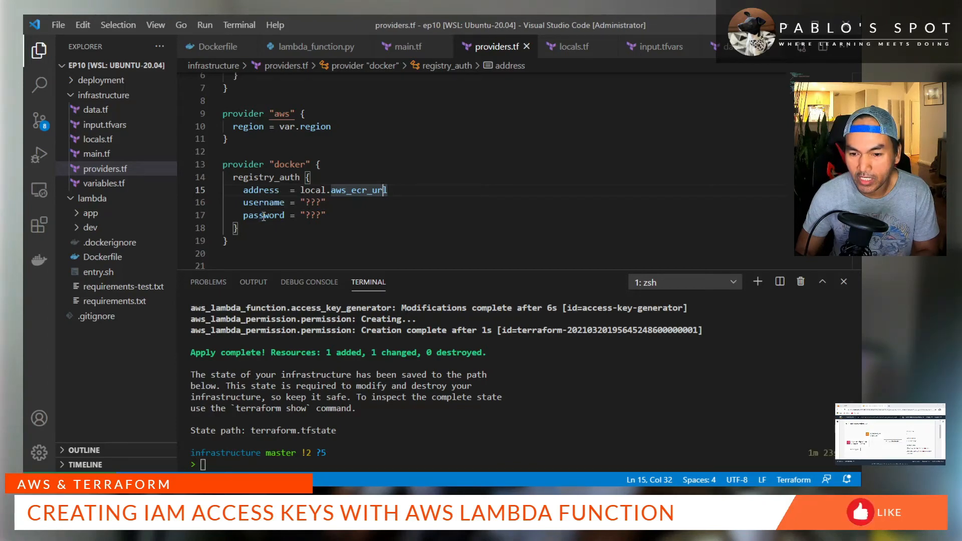
Step: Replace the placeholder registry username and password with the ECR authorization token credentials
click(95, 109)
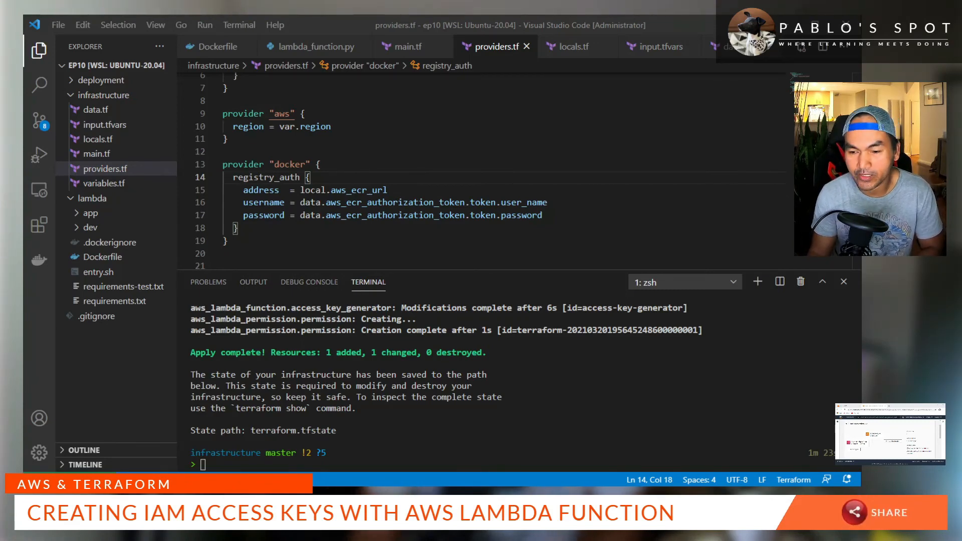
click(407, 47)
text(name = "???")
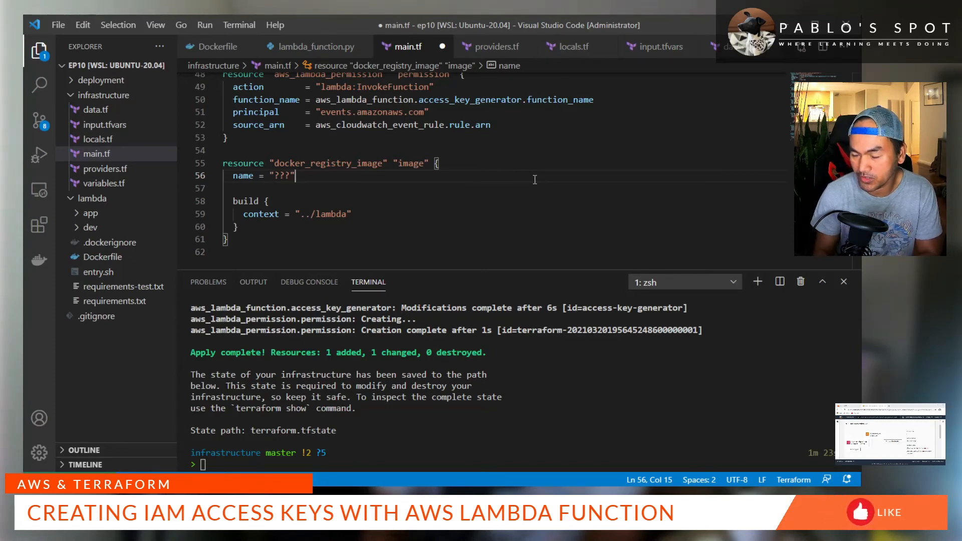
Step: Name the docker_registry_image from the ECR repository URL and ${var.image_tag}, then rerun terraform plan
key(Backspace)
text(${data.aws_ecr_repository.repo.repository_url}:${var.image_tag})
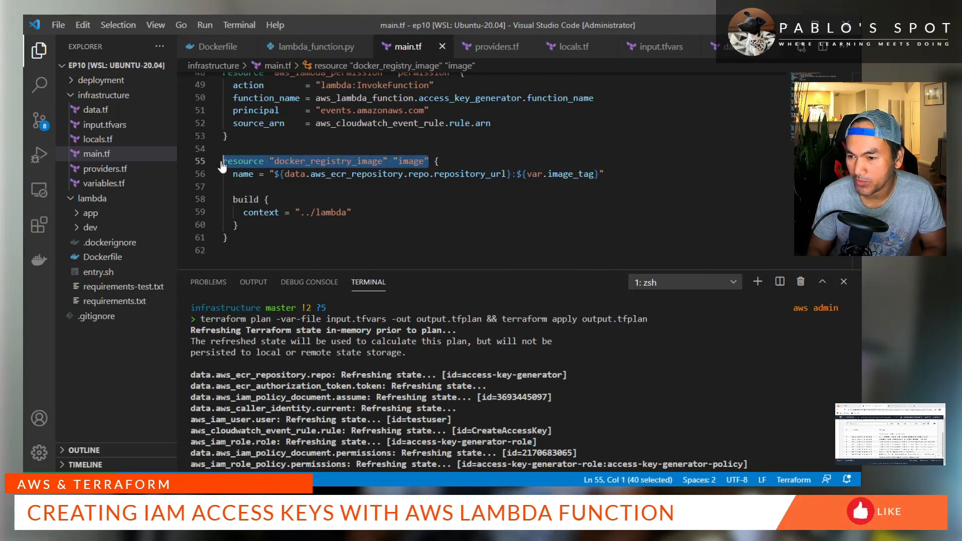
scroll(up, 3)
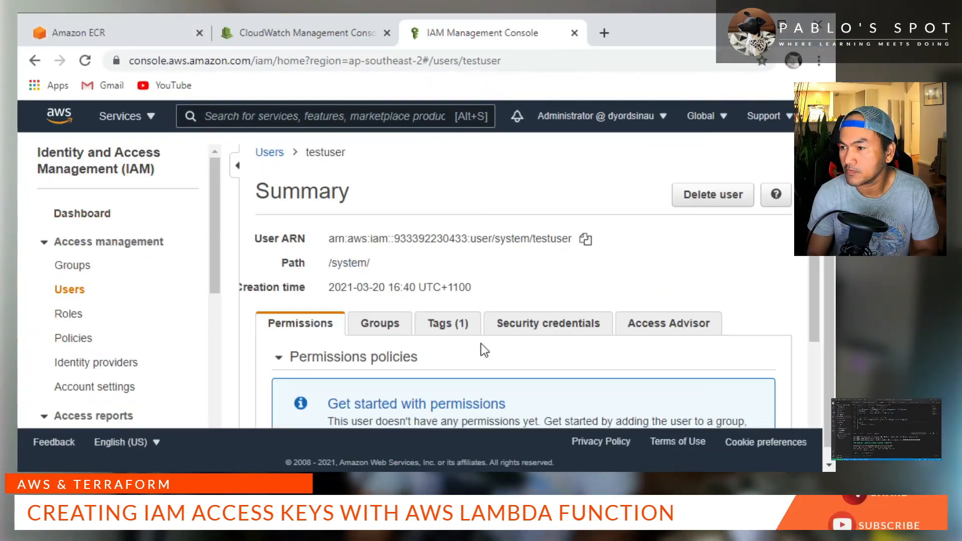
Step: View the IAM summary page for testuser in the AWS console
click(548, 323)
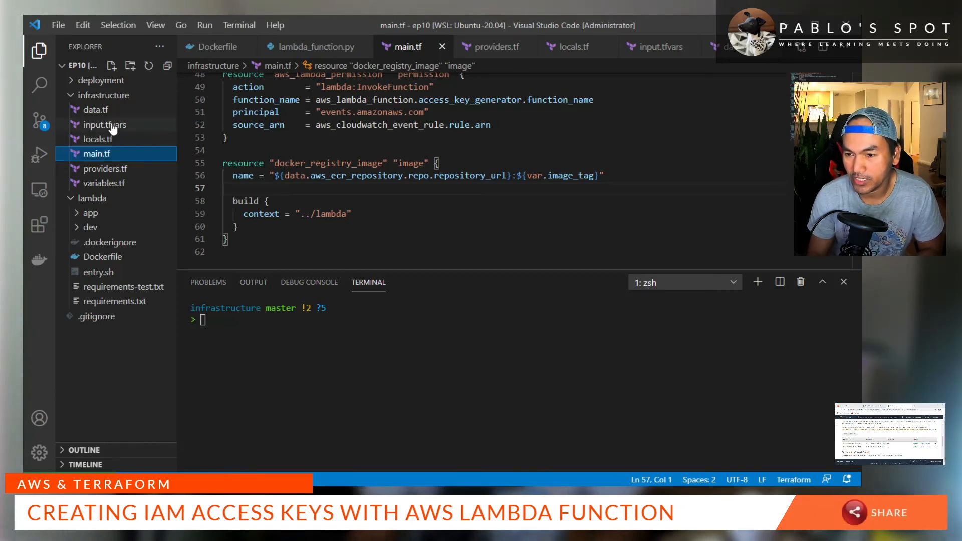
Step: Set image_tag to "latest" in input.tfvars and enter the terraform plan -var-file input.tfvars && apply command
click(104, 124)
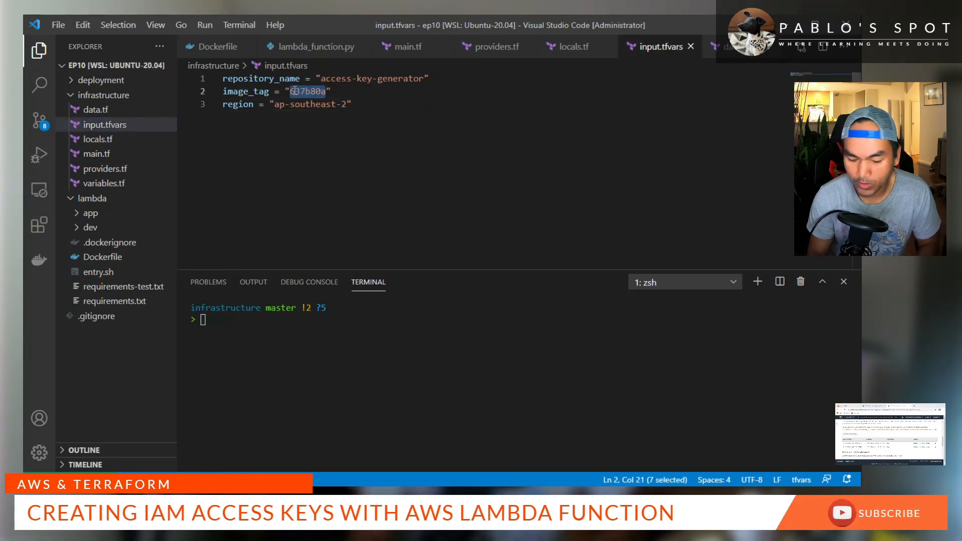
text(latest)
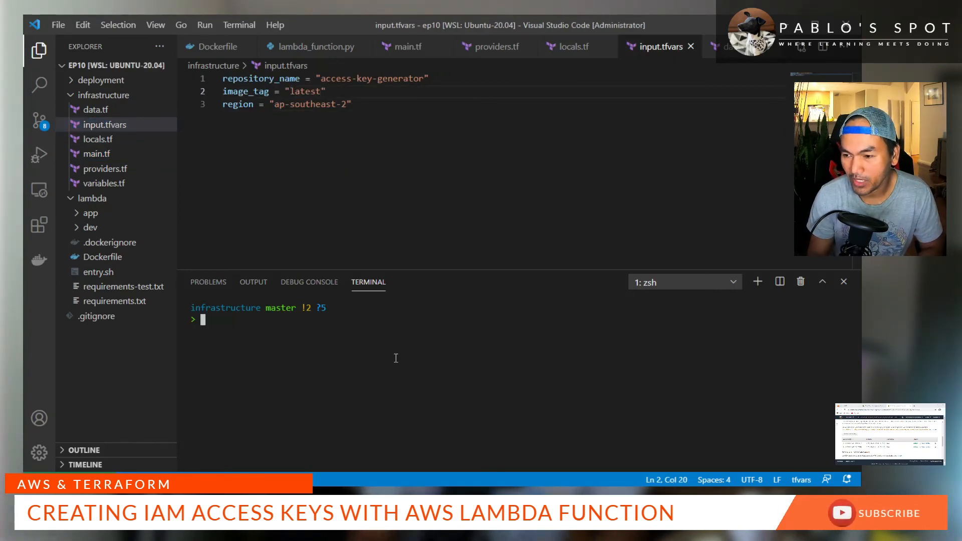
text(terraform plan -var-file input.tfvars -out output.tfplan && terraform apply output.tfplan)
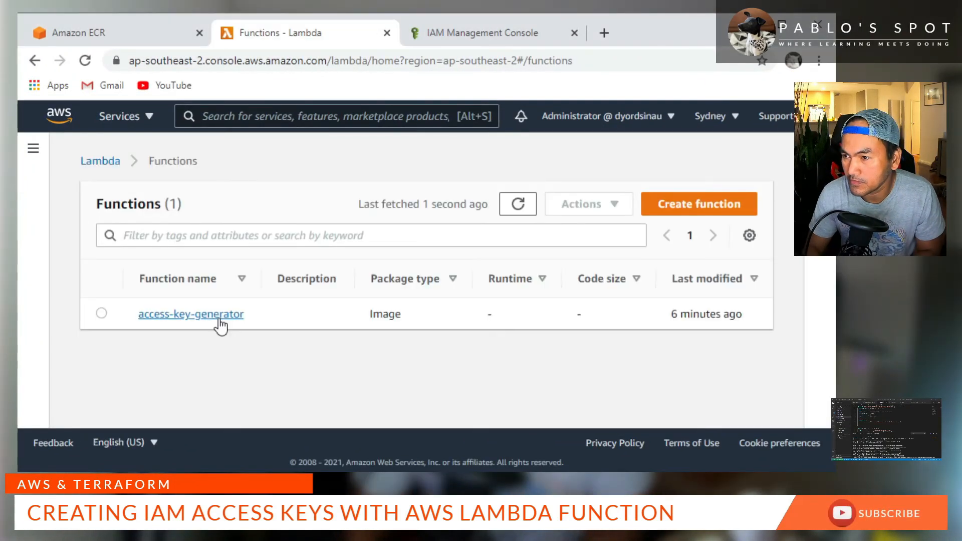
Step: Check access-key-generator's image URI is tagged latest and invoke a test of the function
click(190, 314)
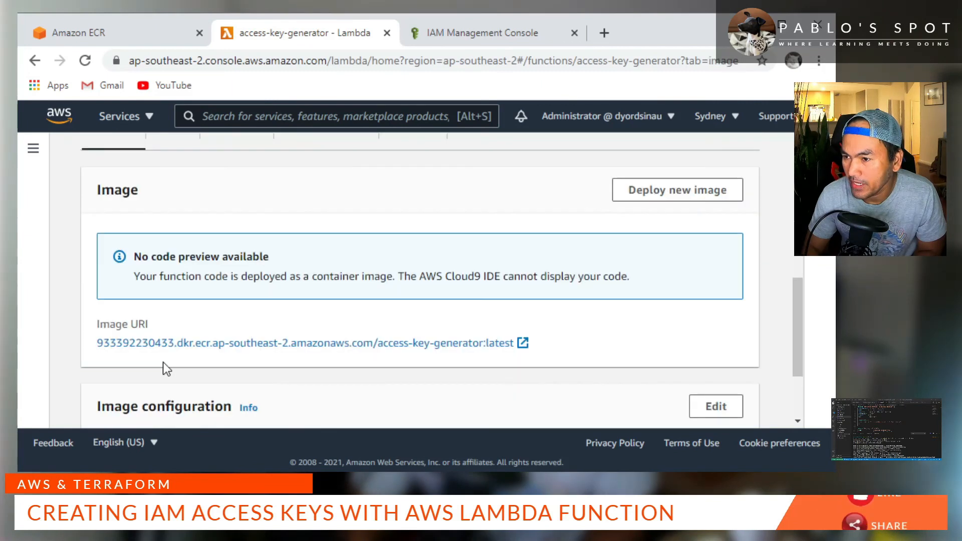
mouse_move(239, 349)
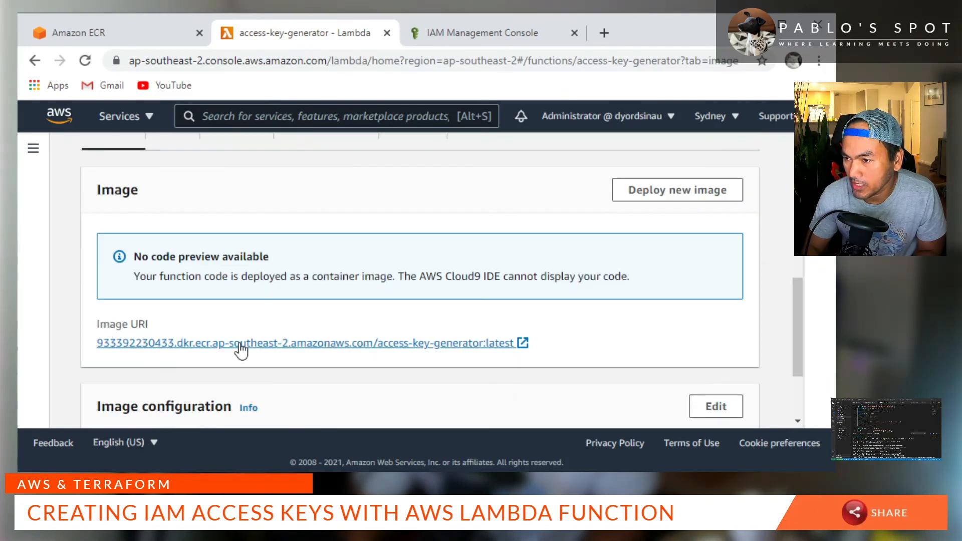
scroll(up, 3)
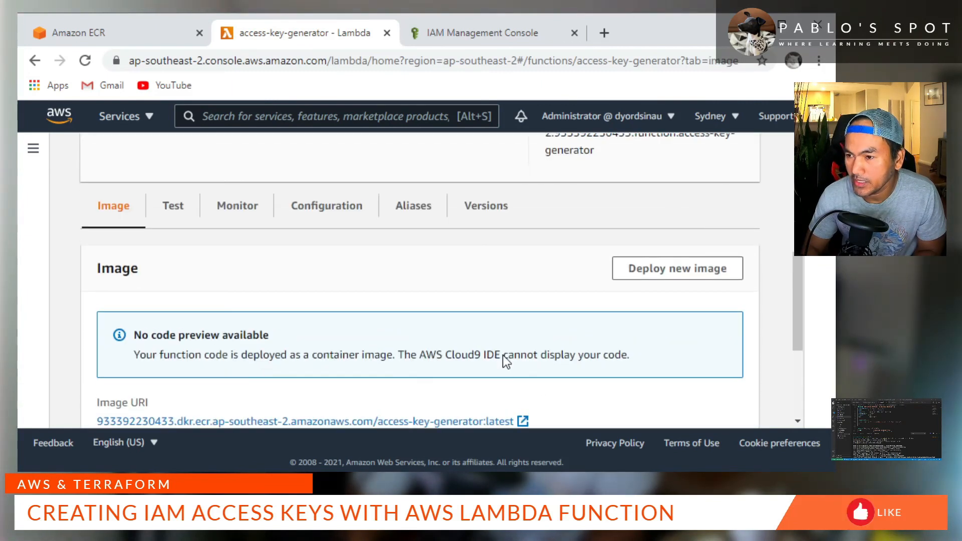
click(172, 205)
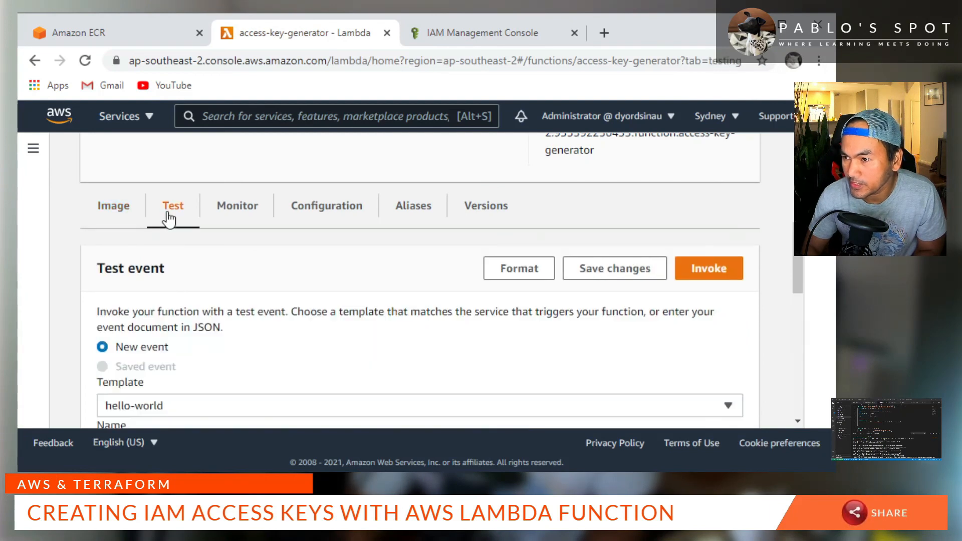
click(707, 268)
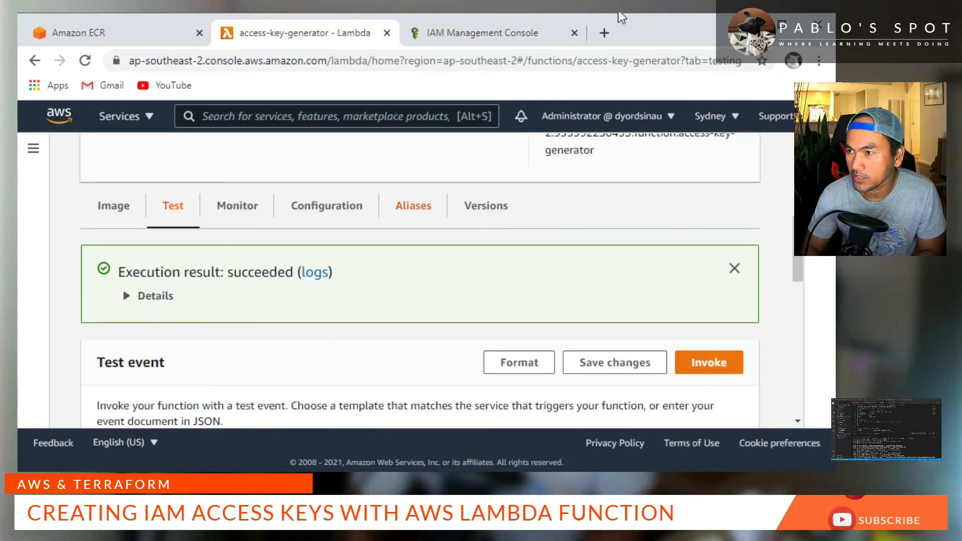
Step: View testuser's Security credentials showing two active access keys created on 2021-03-21
click(483, 32)
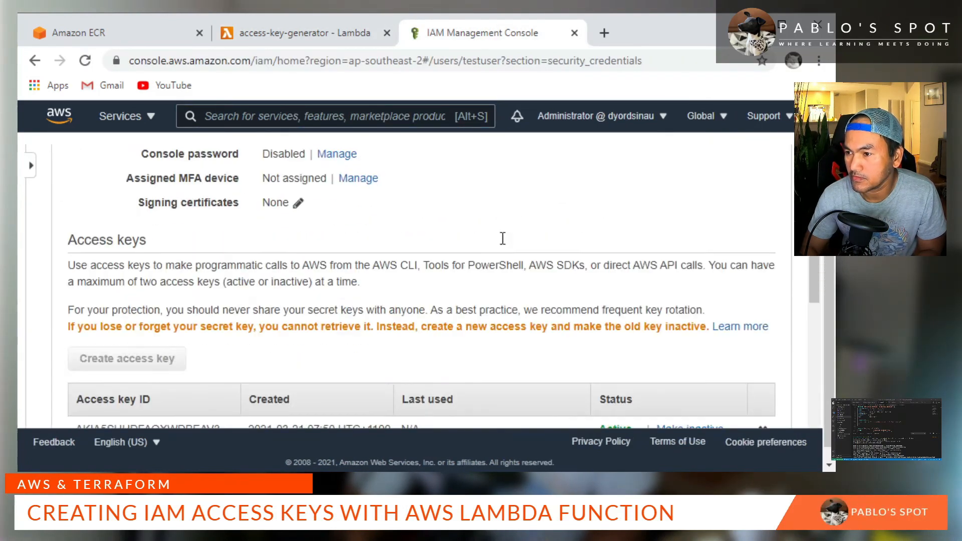
scroll(down, 3)
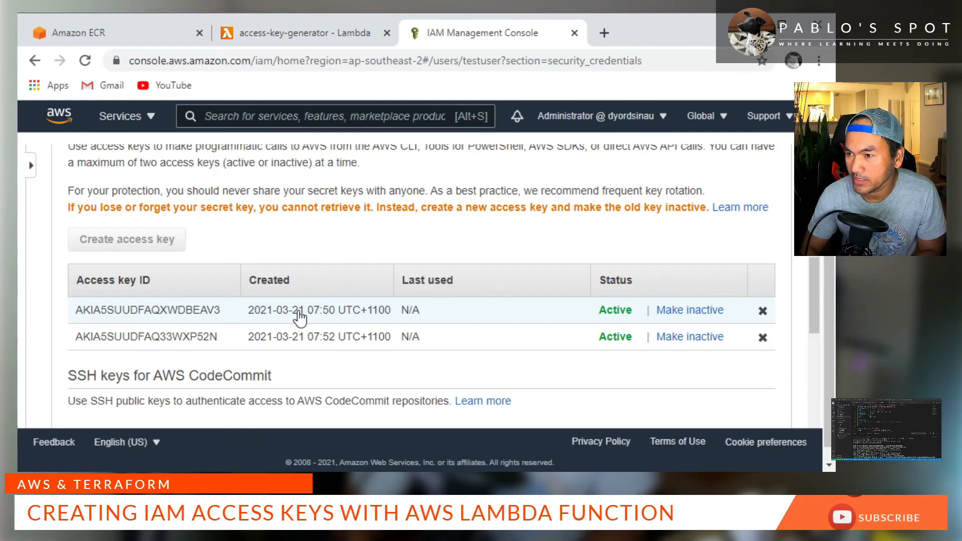
mouse_move(332, 337)
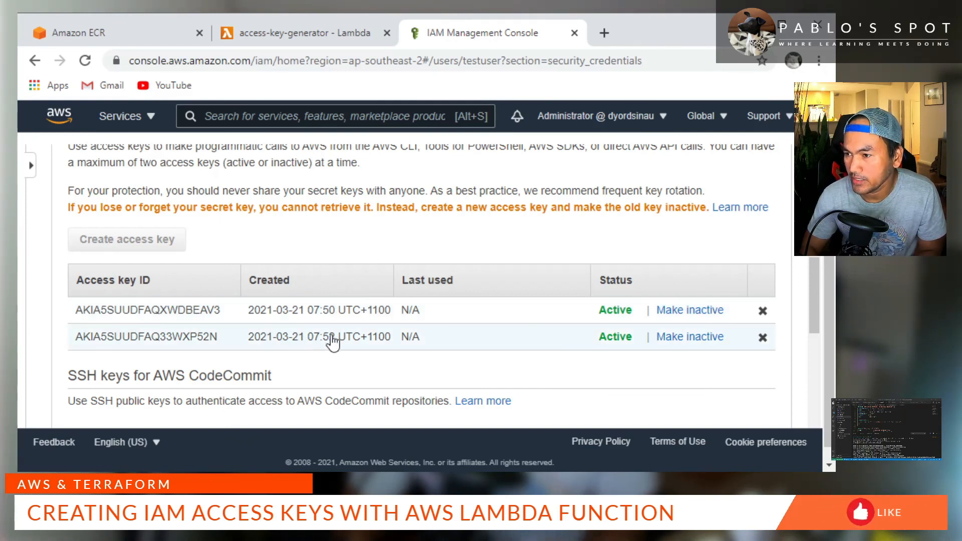